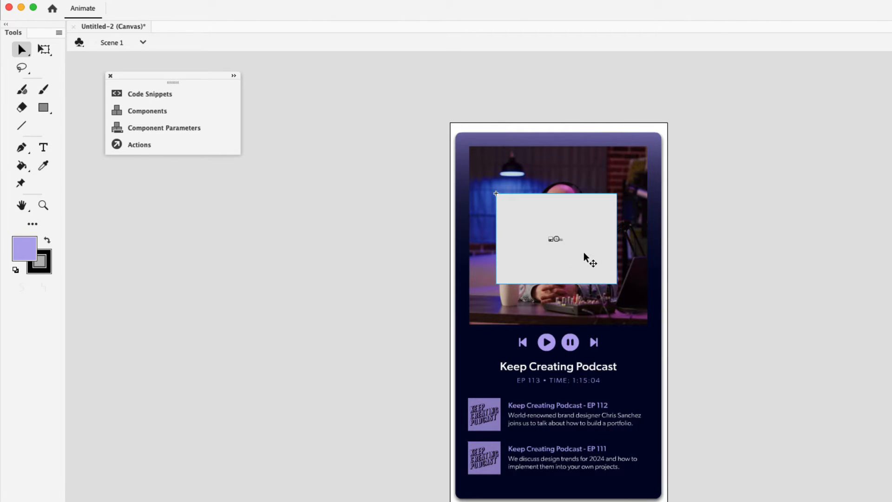
Open the Actions panel to view the play button's 'Mouse clicked' alert handler.
click(139, 144)
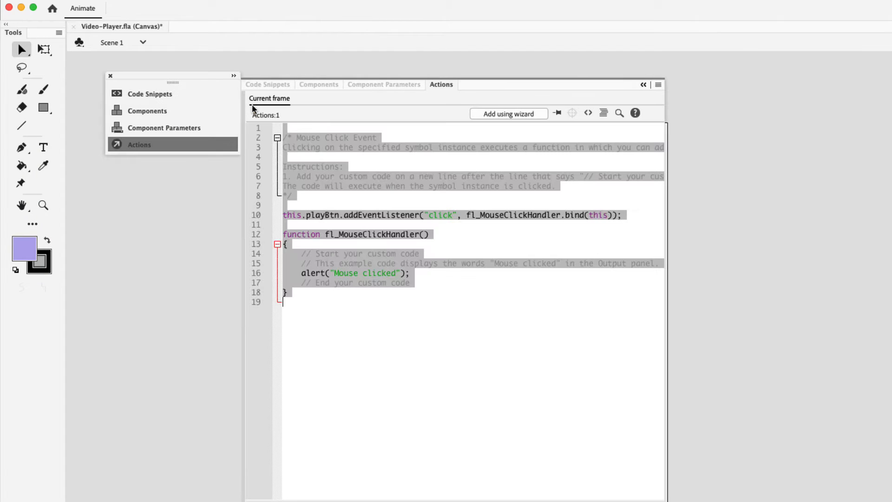
mouse_move(364, 169)
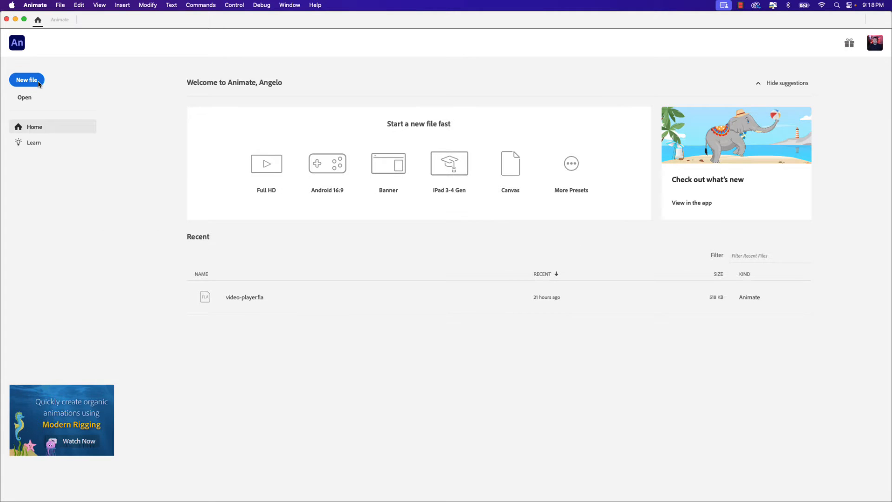
Create a new Web HTML5 Canvas document sized 720 × 1280.
click(26, 80)
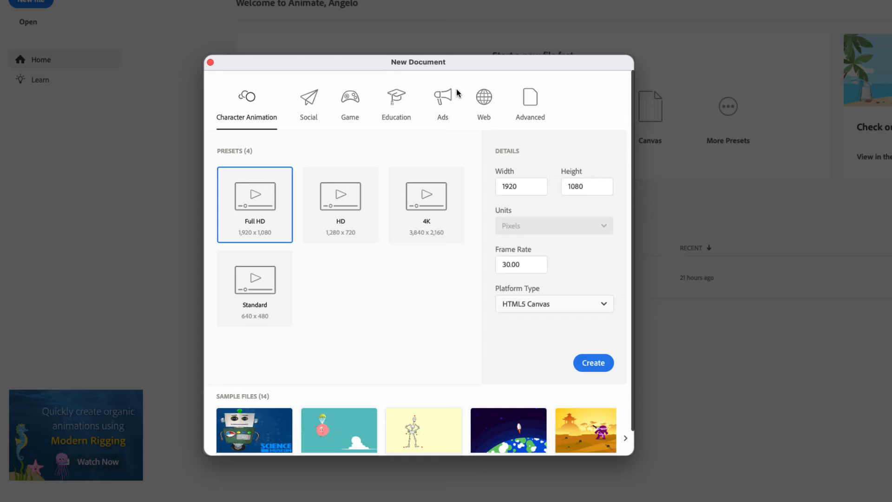
click(484, 96)
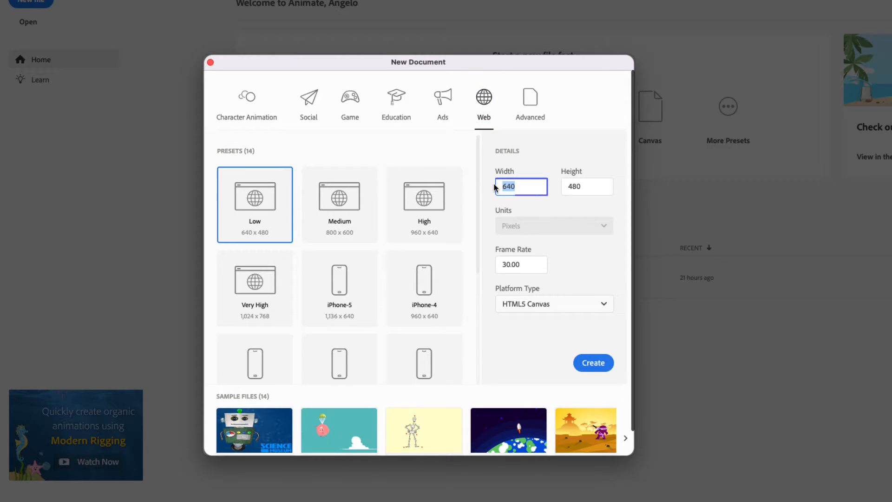
text(720)
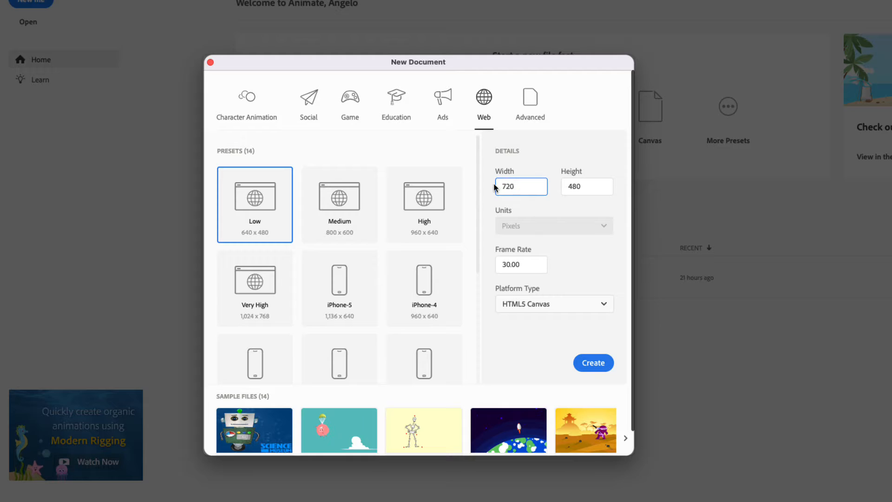
click(587, 186)
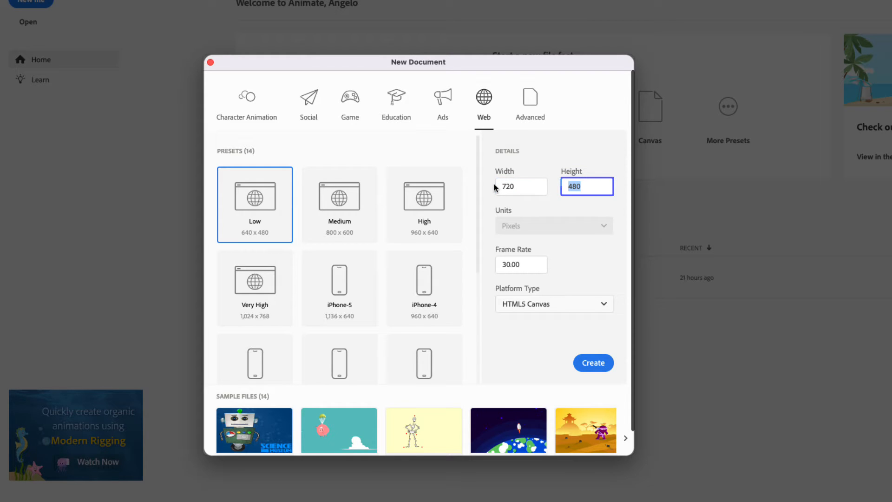
text(1280)
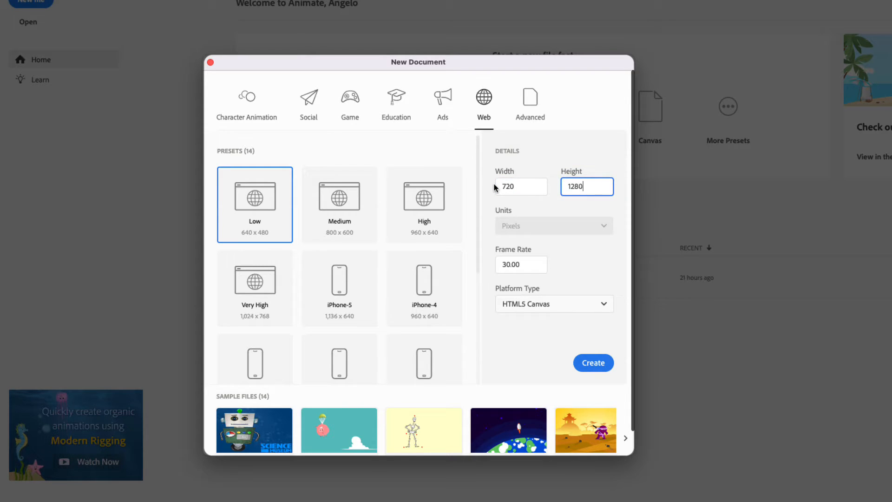
click(522, 265)
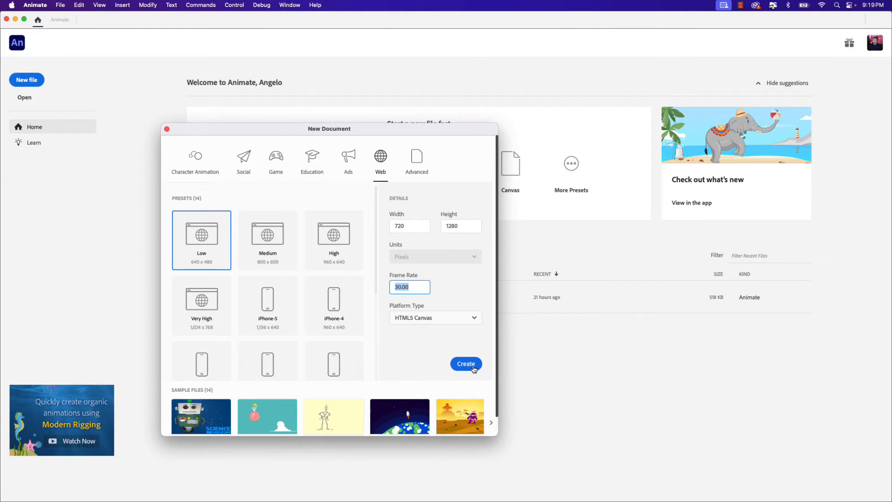
click(466, 364)
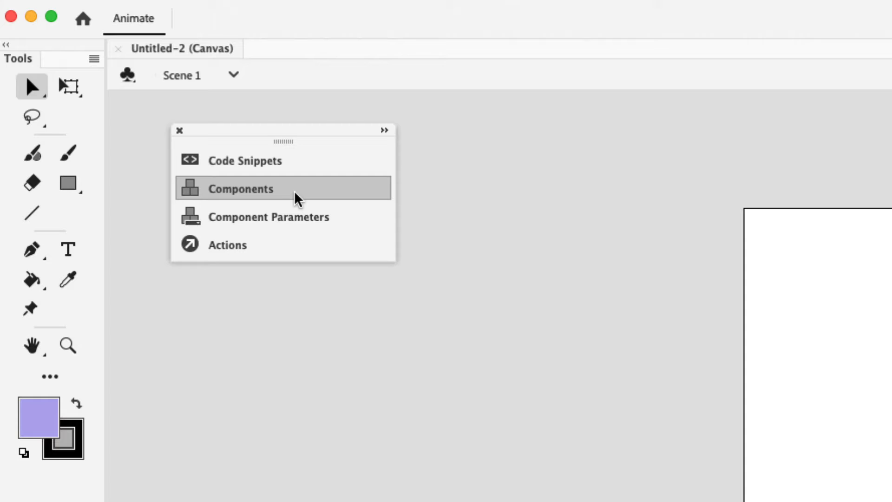
mouse_move(350, 222)
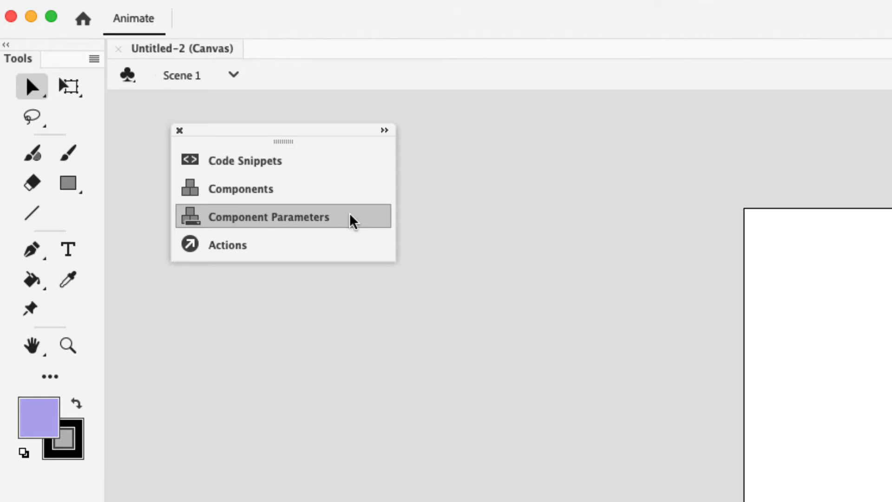
mouse_move(341, 252)
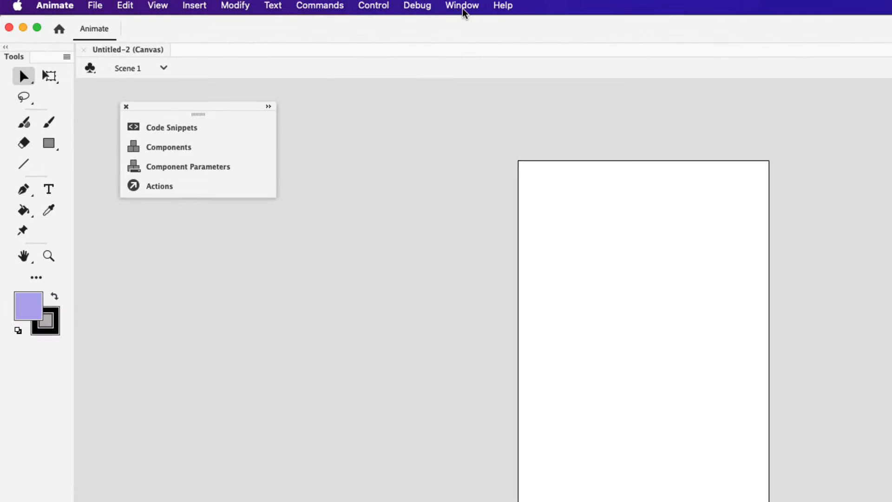
click(461, 5)
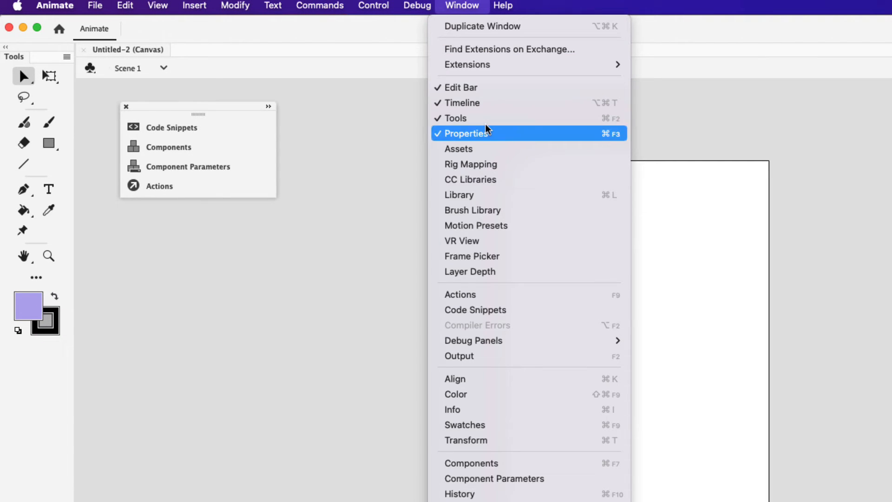
mouse_move(497, 312)
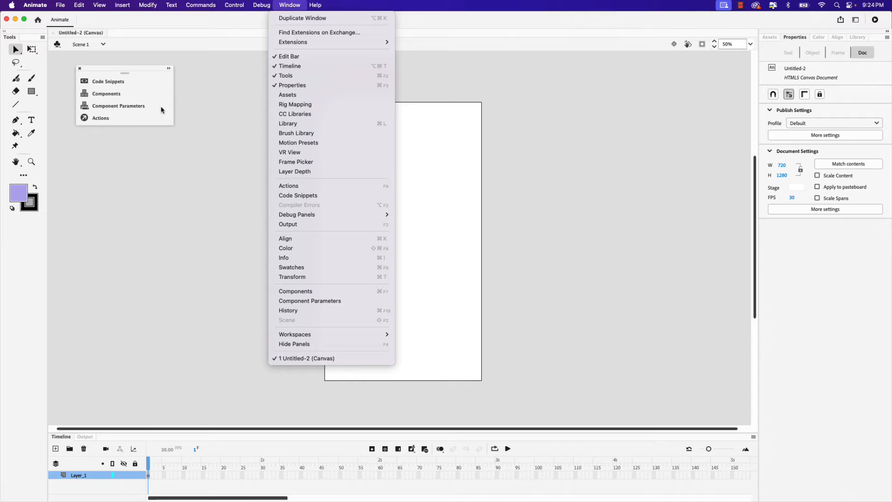
mouse_move(109, 98)
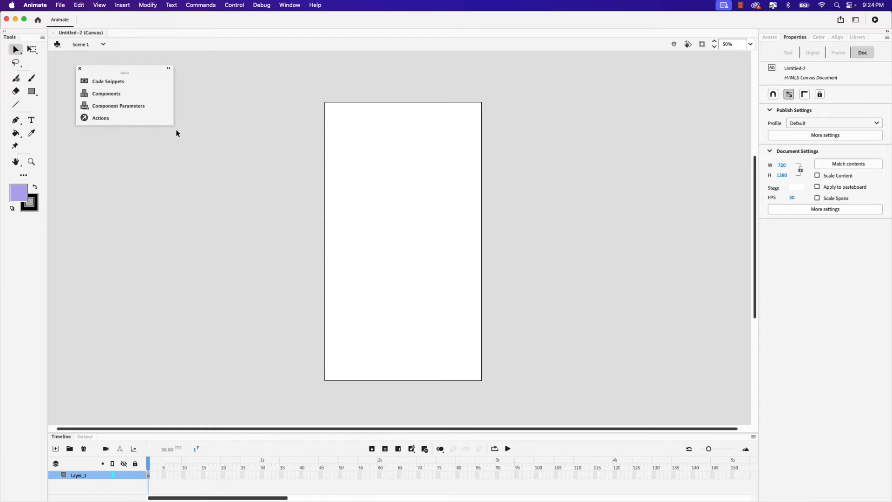
mouse_move(183, 134)
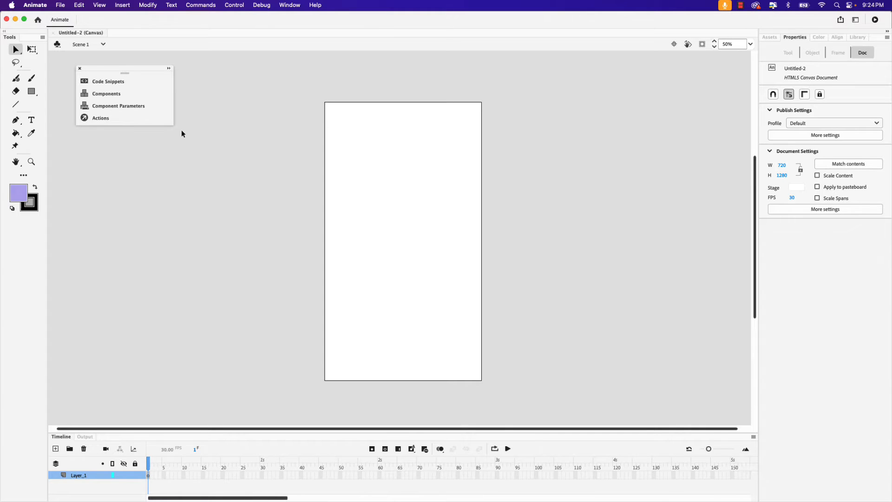
Choose File > Import > Import to Stage and open video-player.ai.
click(59, 5)
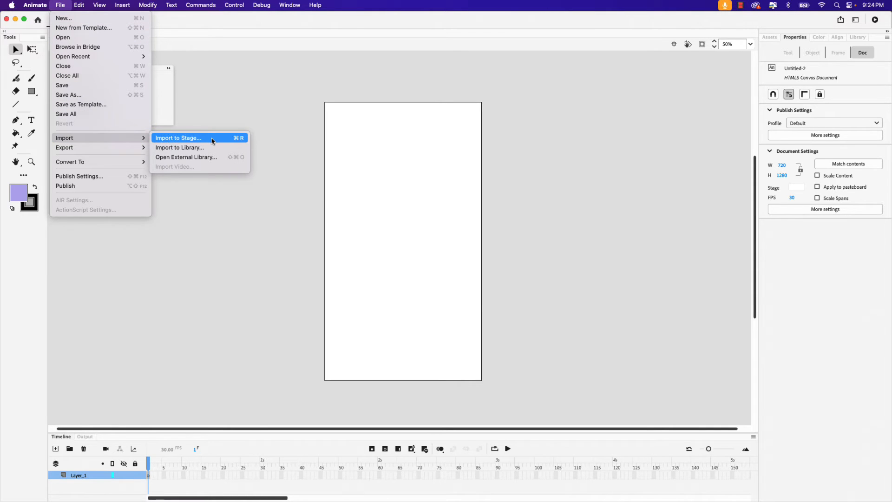
click(178, 138)
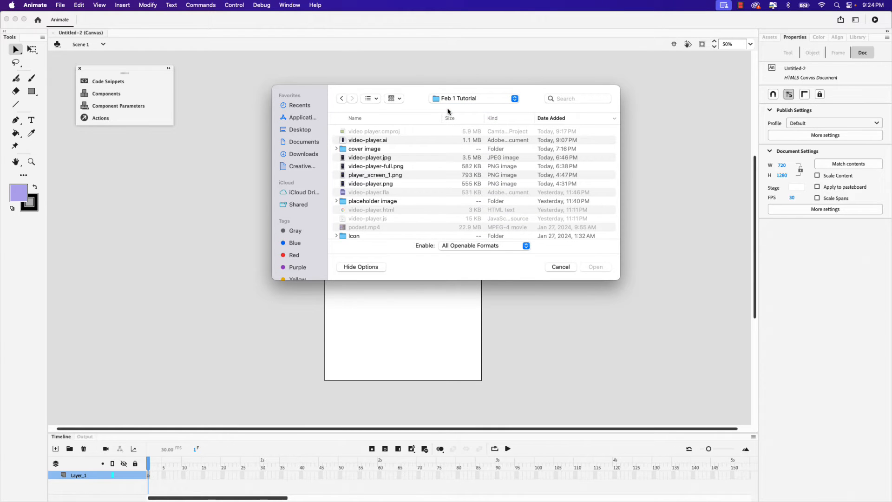
click(368, 140)
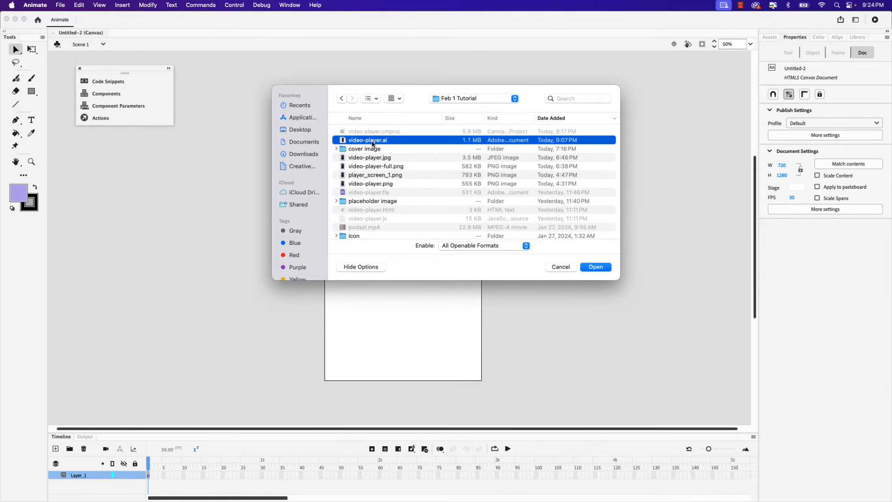
mouse_move(379, 148)
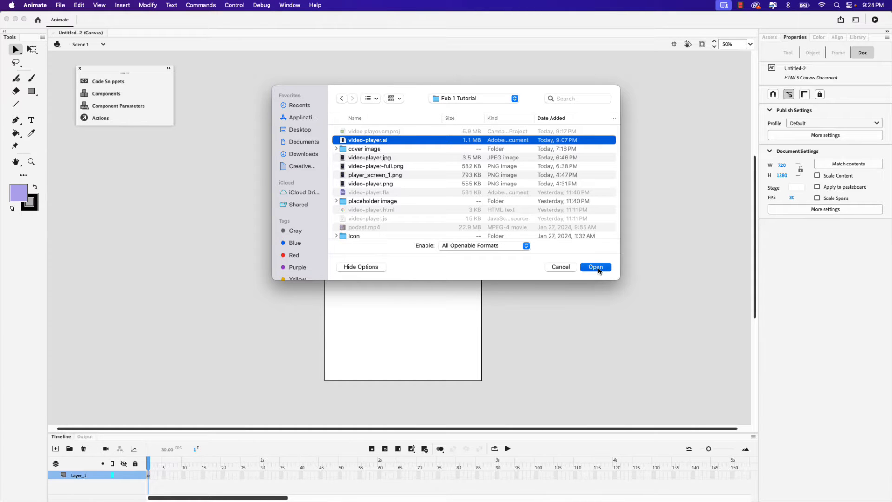
click(595, 267)
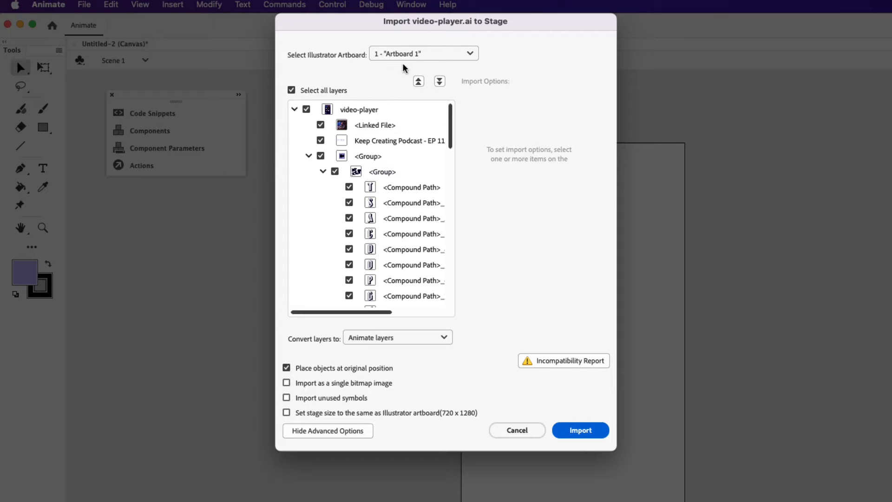
Collapse the layer tree, check the incompatibility report, and import with recommended settings.
click(423, 53)
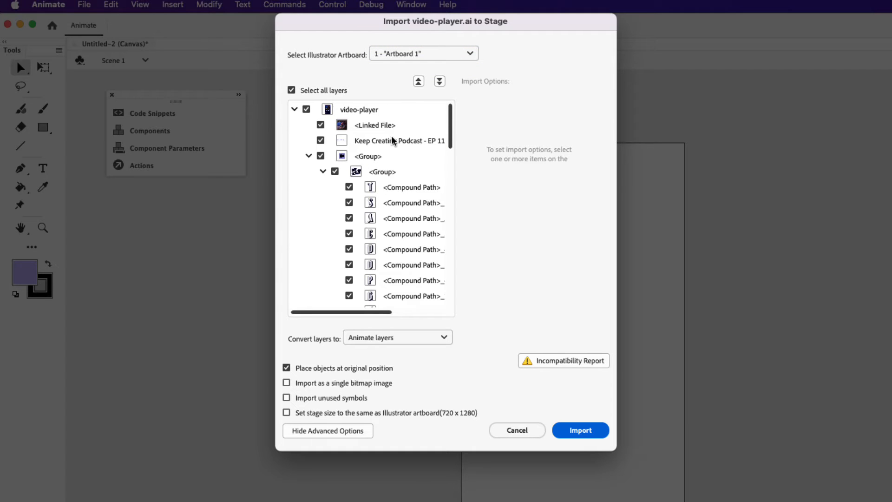
mouse_move(418, 82)
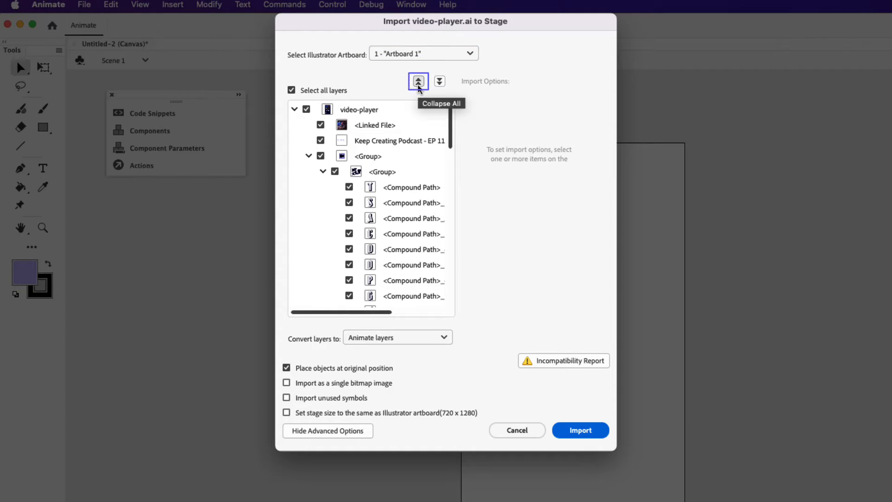
click(419, 81)
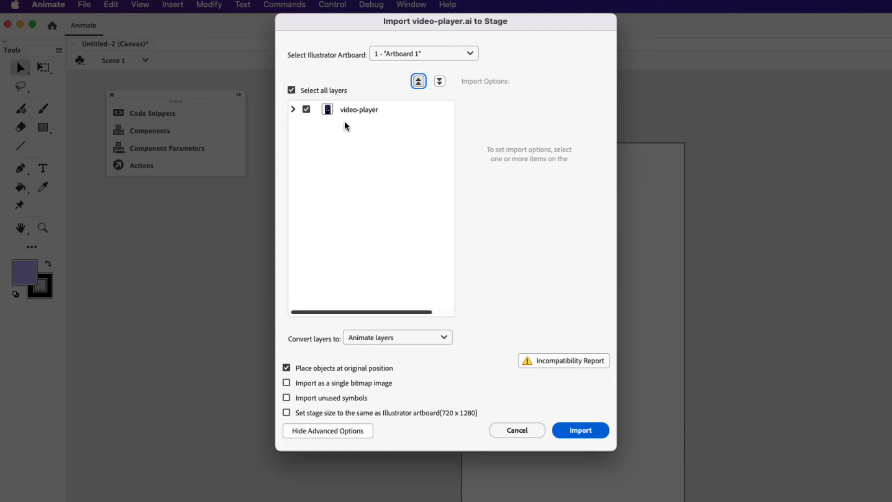
mouse_move(358, 119)
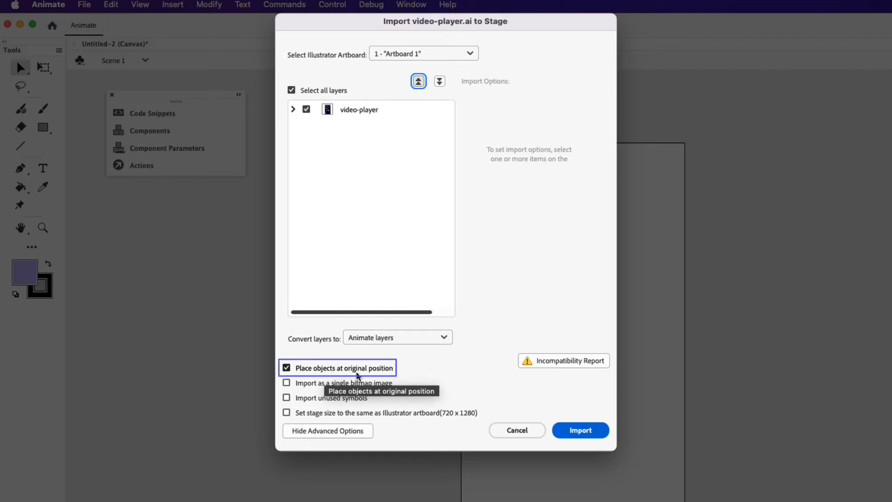
mouse_move(519, 389)
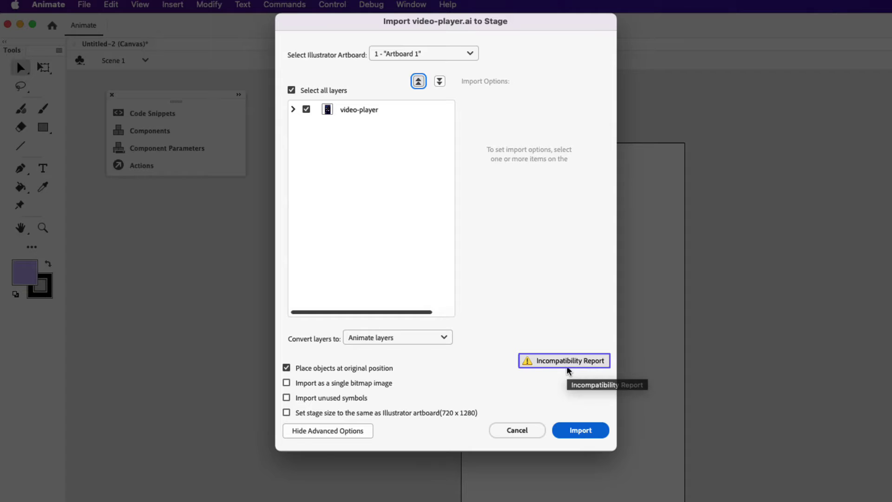
click(564, 360)
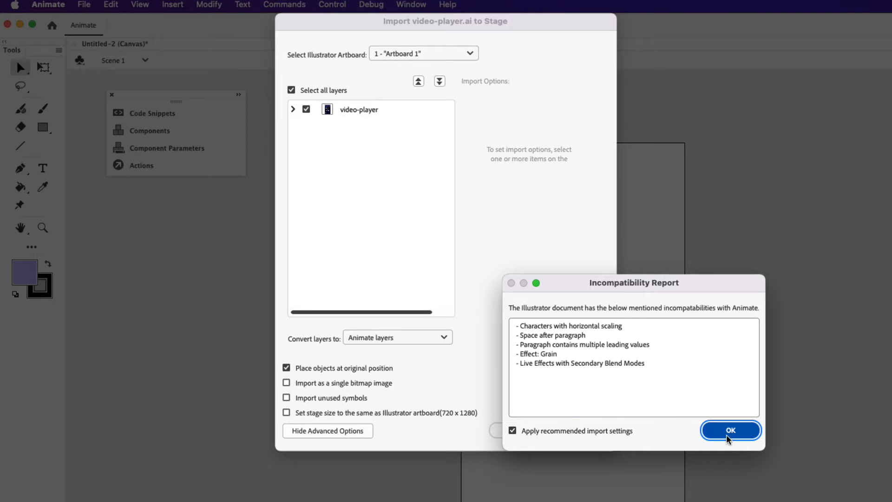
click(731, 430)
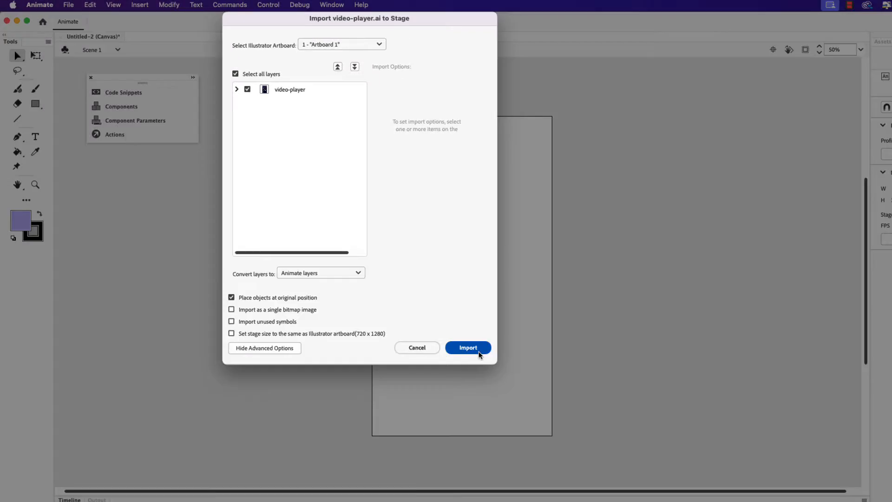
click(468, 348)
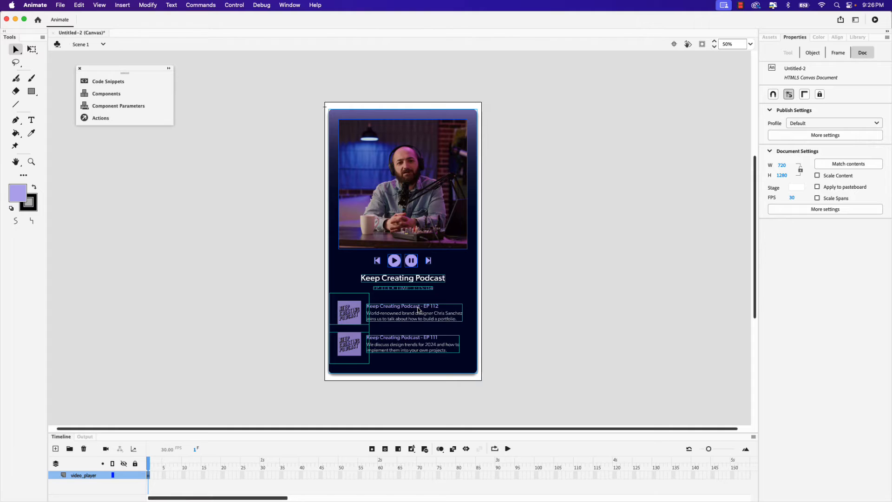
mouse_move(485, 278)
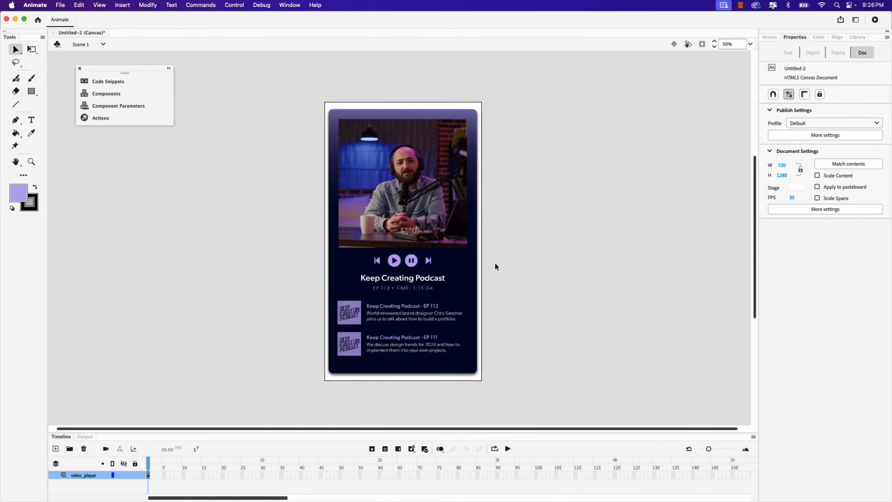
Select the host photo bitmap to read its 590 × 597 size at X 65.25, Y 79.
click(413, 184)
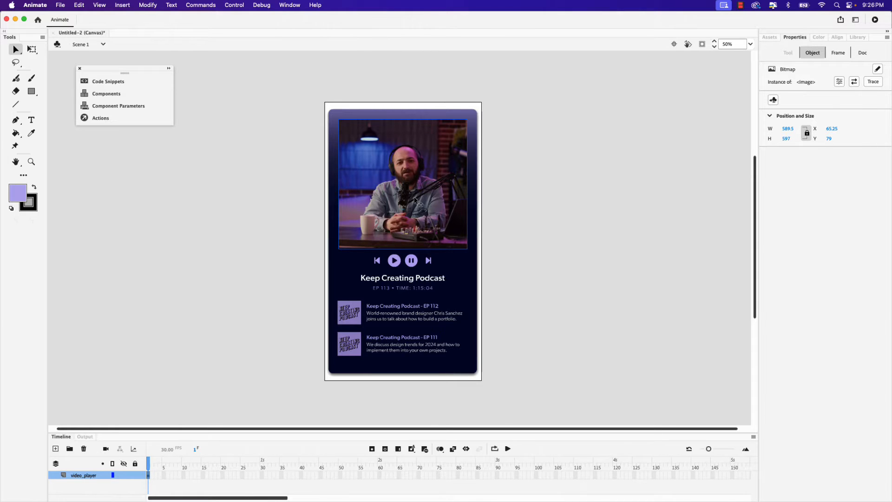
mouse_move(495, 219)
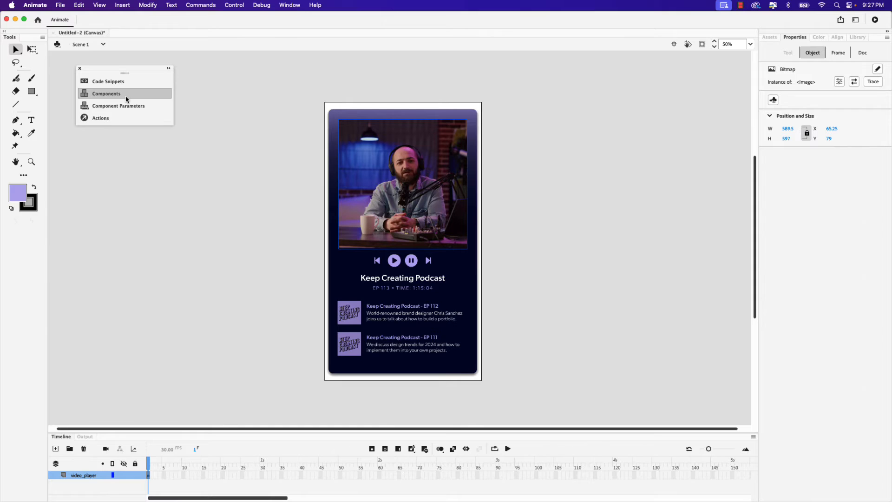
Drag the Video component from the Components panel onto the stage.
click(125, 93)
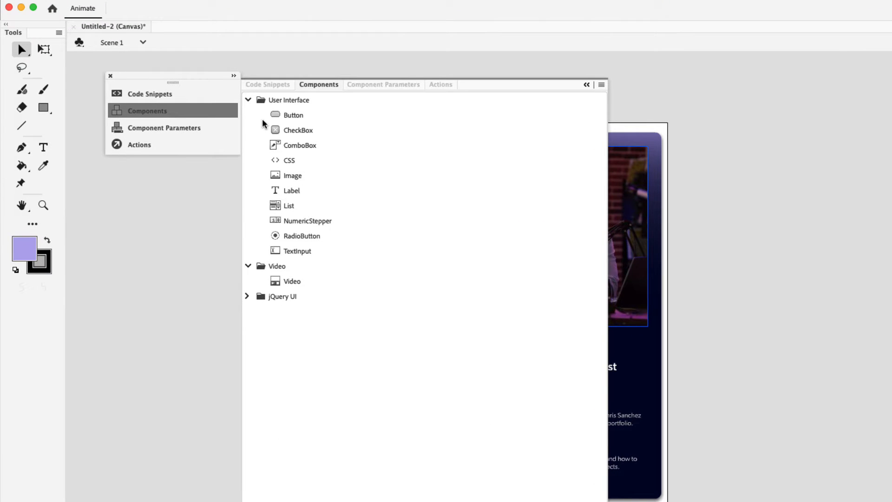
mouse_move(301, 233)
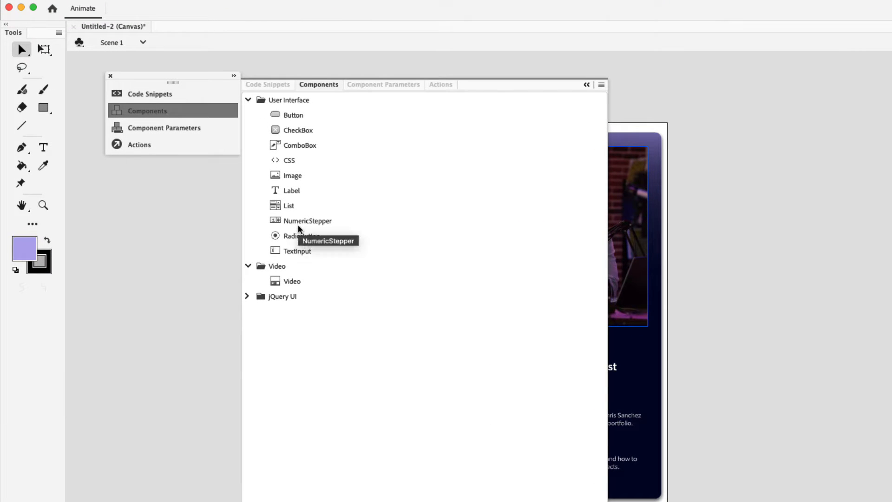
mouse_move(261, 278)
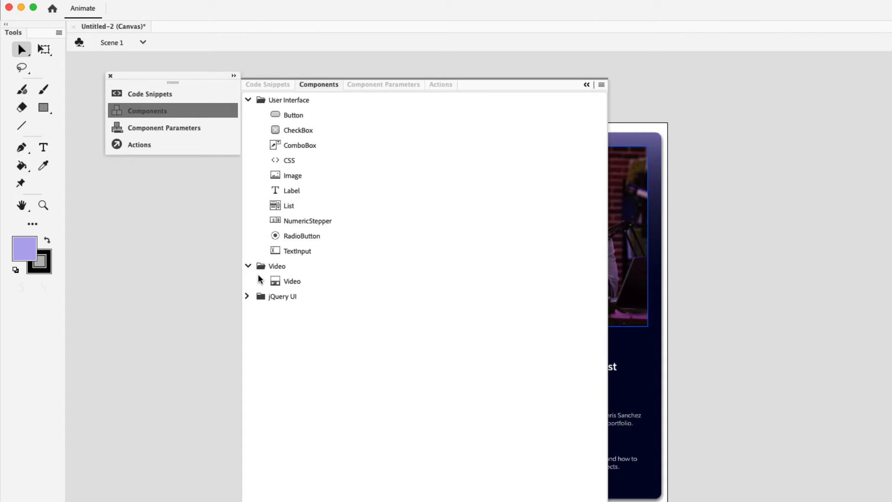
mouse_move(254, 282)
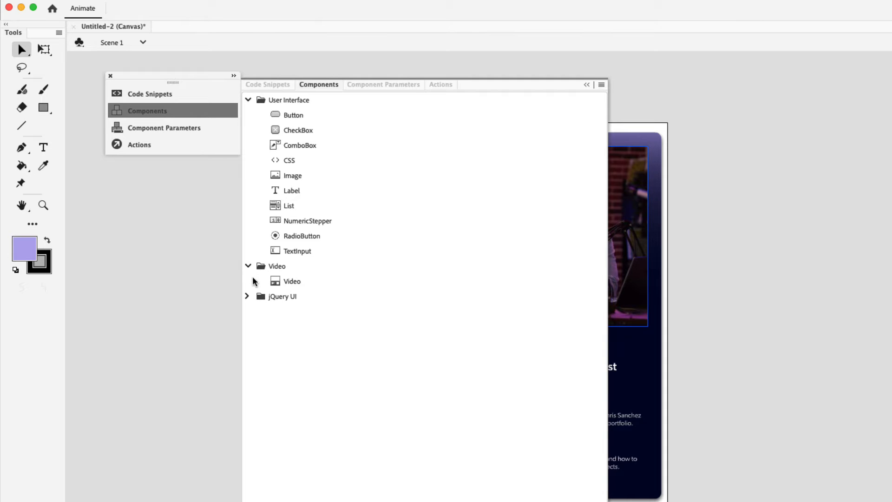
click(292, 281)
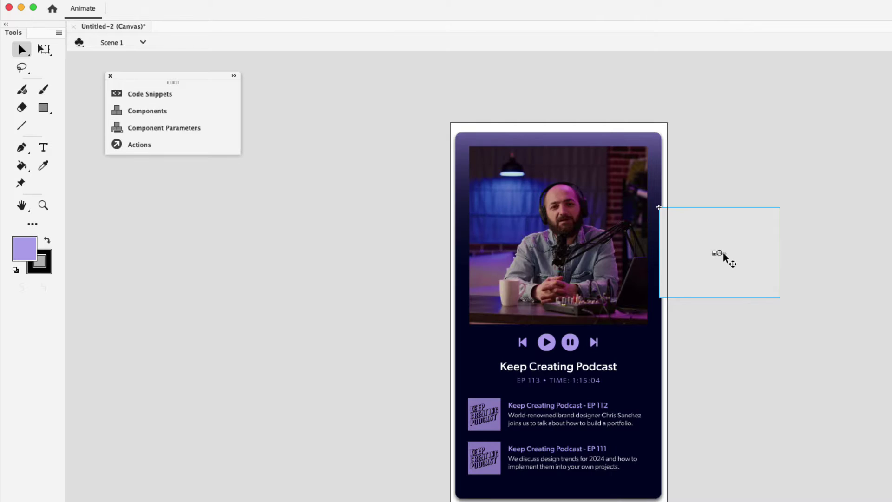
drag(720, 252, 561, 239)
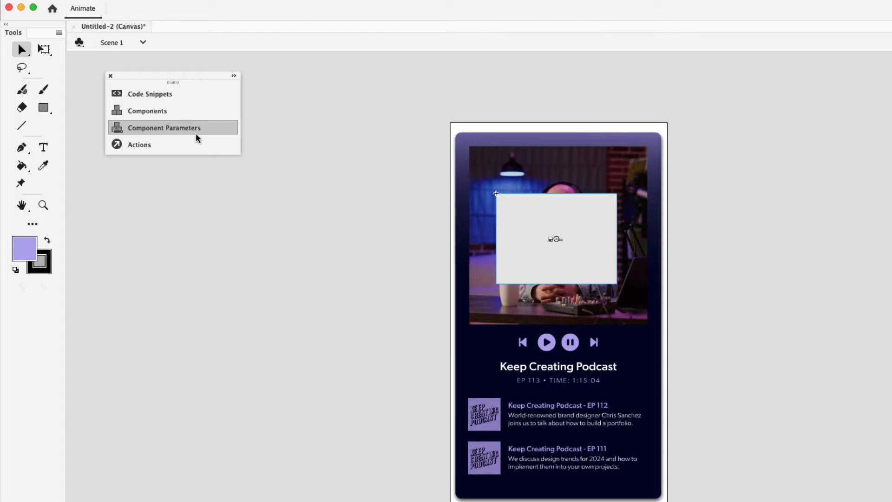
Set the Video component source to podast.mp4 with Match source dimensions ticked.
click(163, 127)
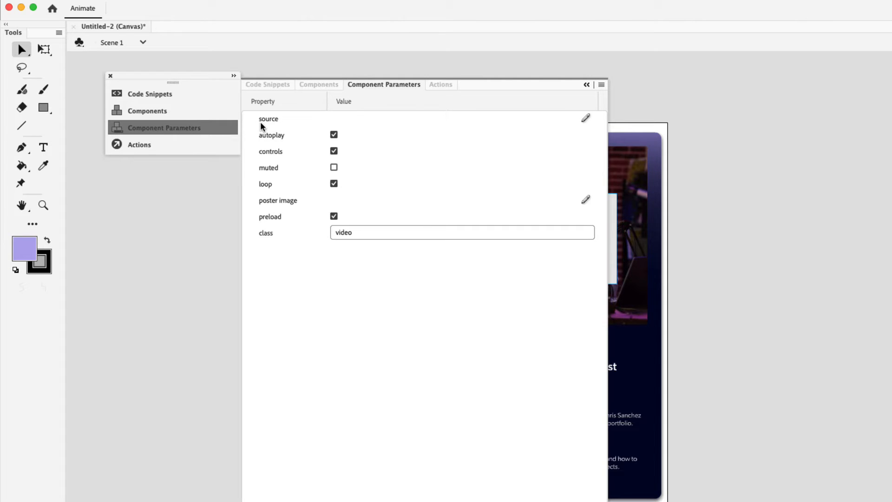
click(585, 118)
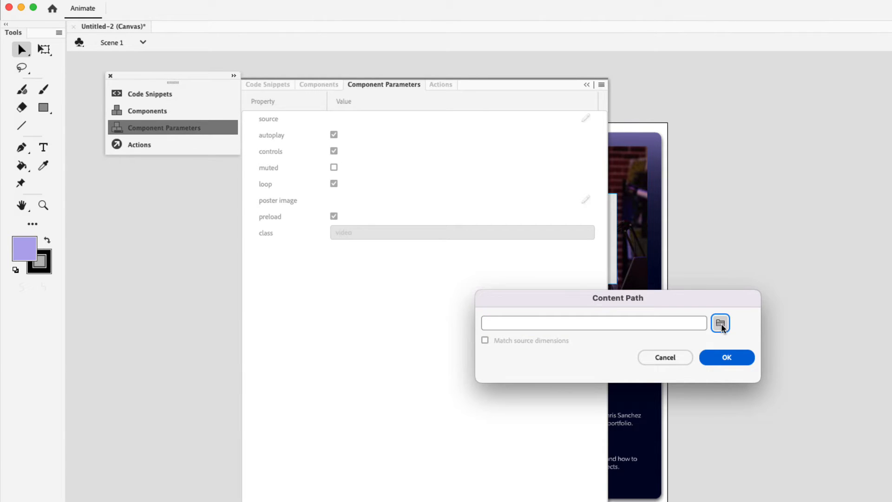
click(721, 323)
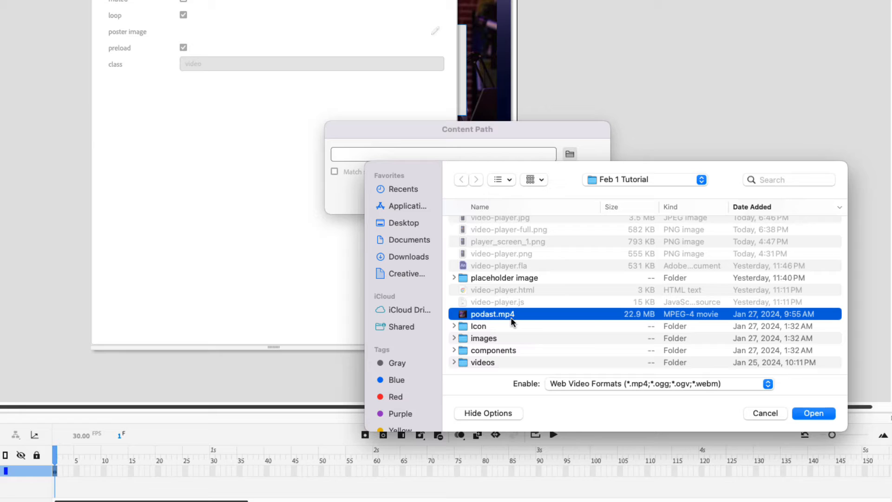
mouse_move(620, 358)
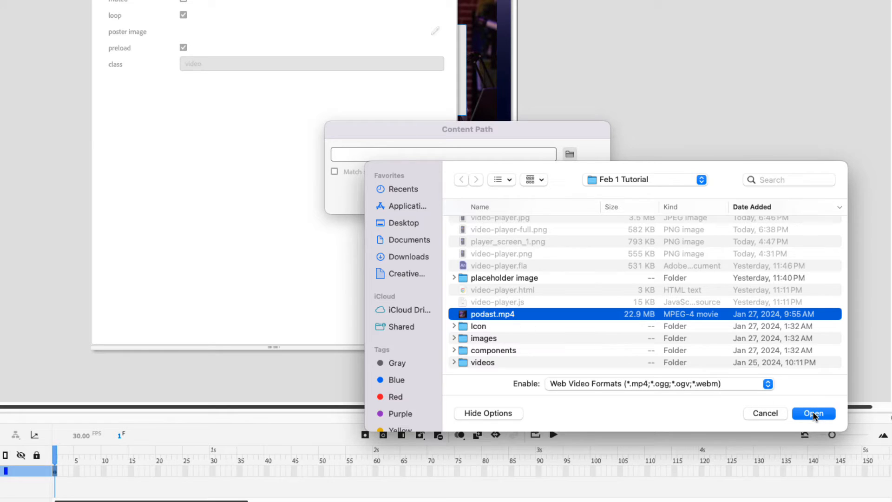
click(814, 413)
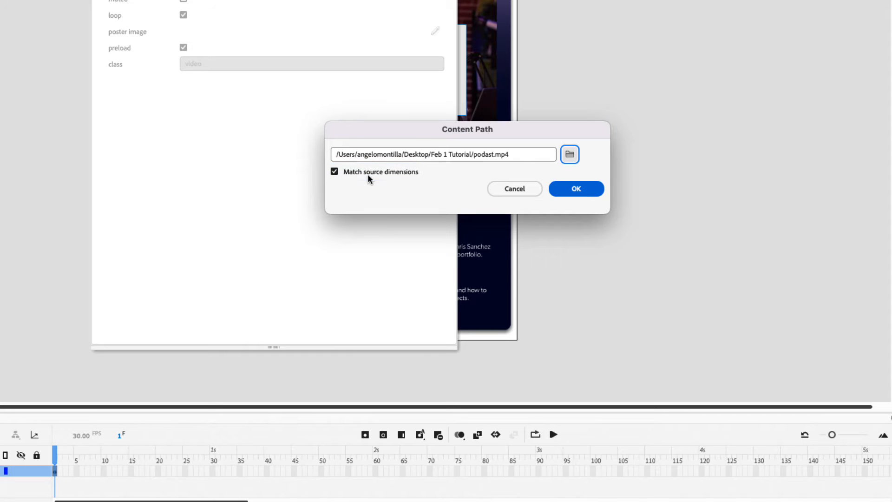
mouse_move(340, 182)
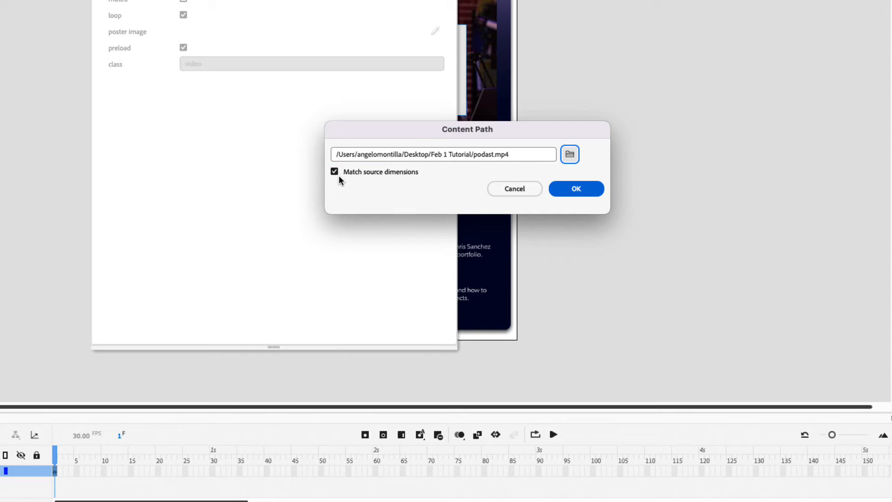
click(576, 189)
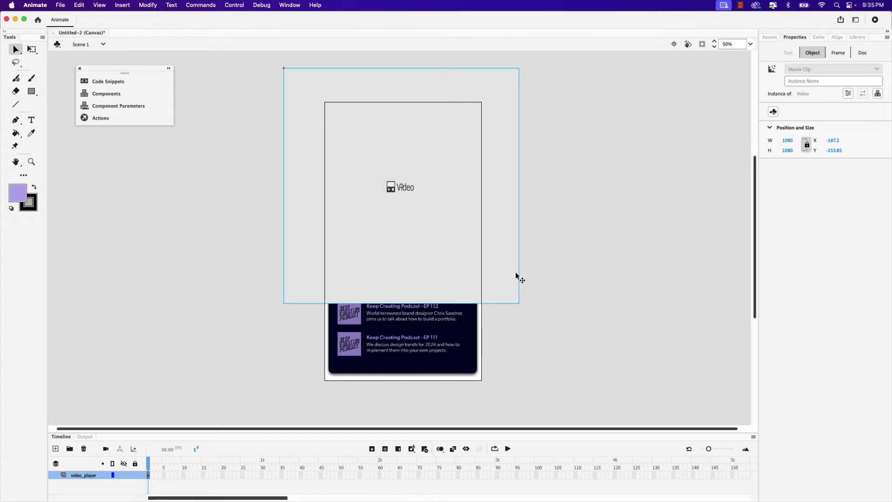
Drag the Video component over the player's host photo area.
drag(515, 276, 362, 135)
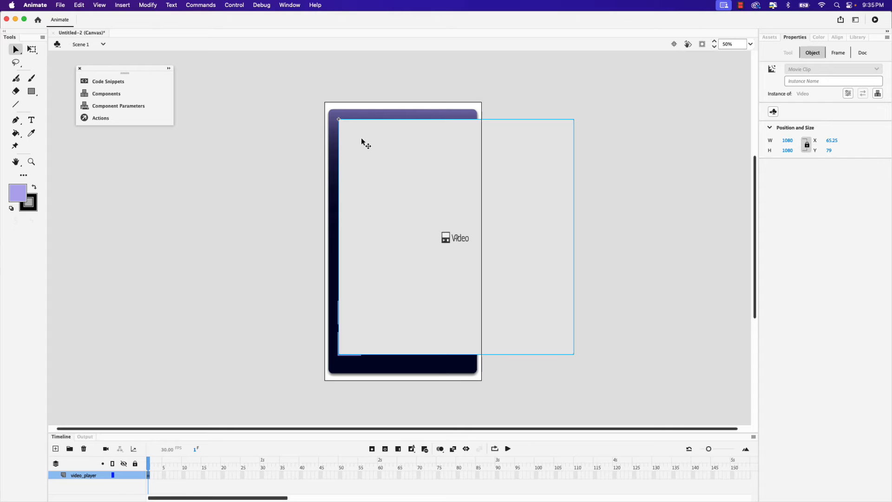
mouse_move(592, 138)
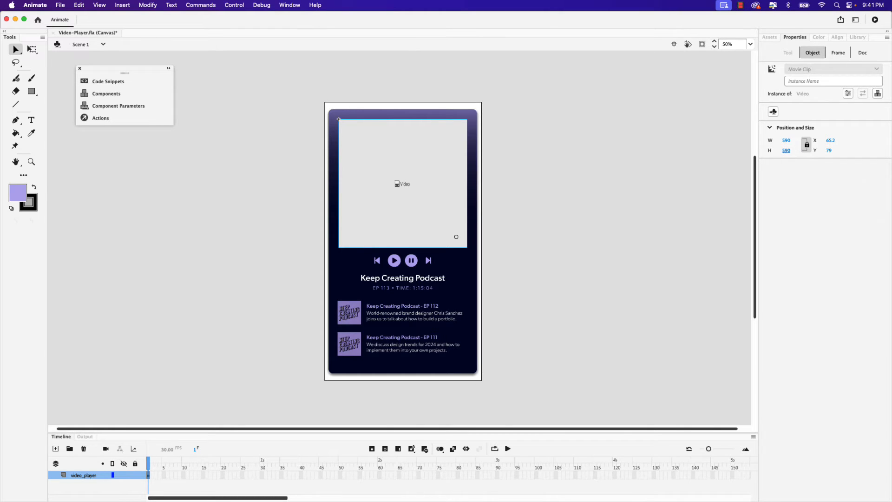
Run Control > Test to preview the podcast player in the browser.
click(234, 5)
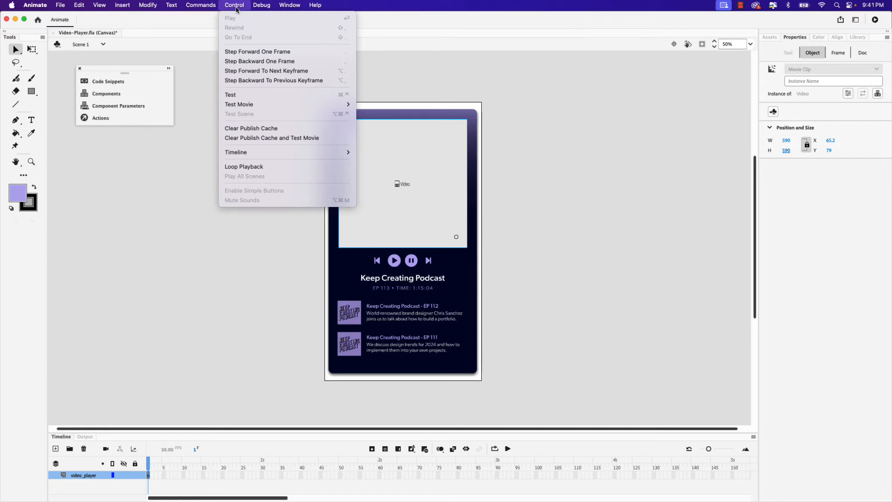
click(235, 5)
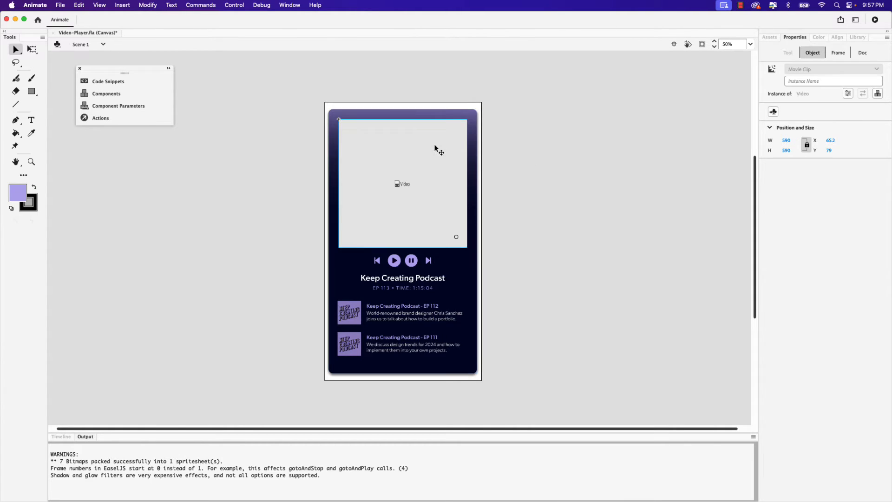
Uncheck autoplay in the Video component parameters, leaving controls, loop and preload on.
click(118, 105)
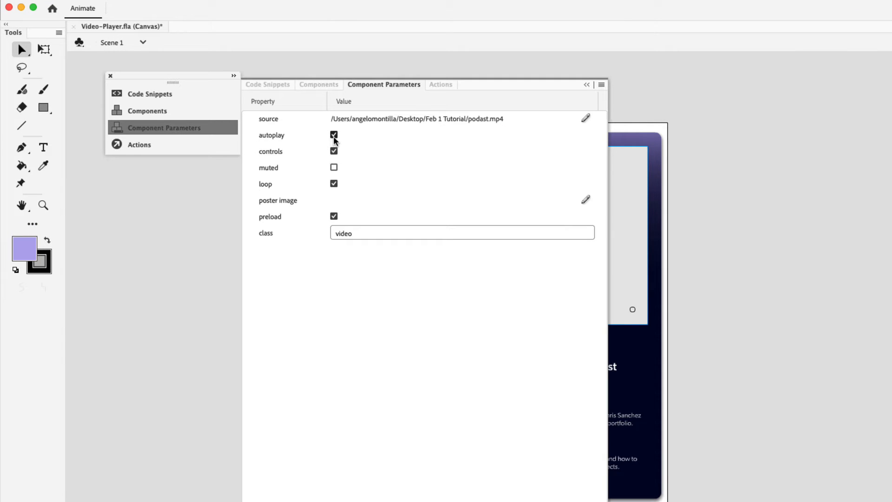
click(334, 135)
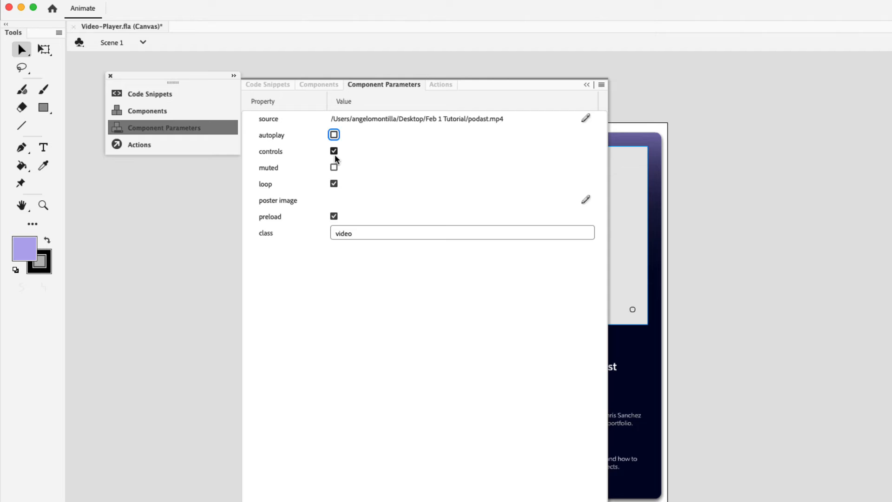
click(333, 151)
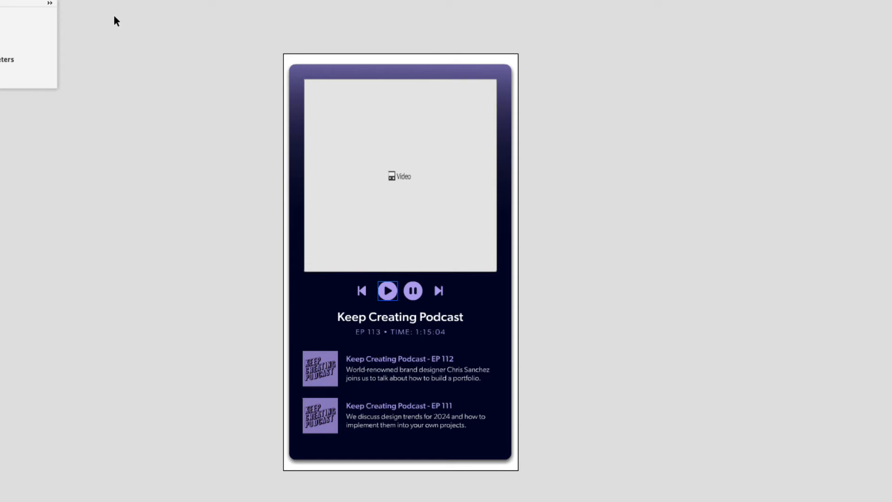
Convert the play icon into a button symbol named playBtn.
click(114, 6)
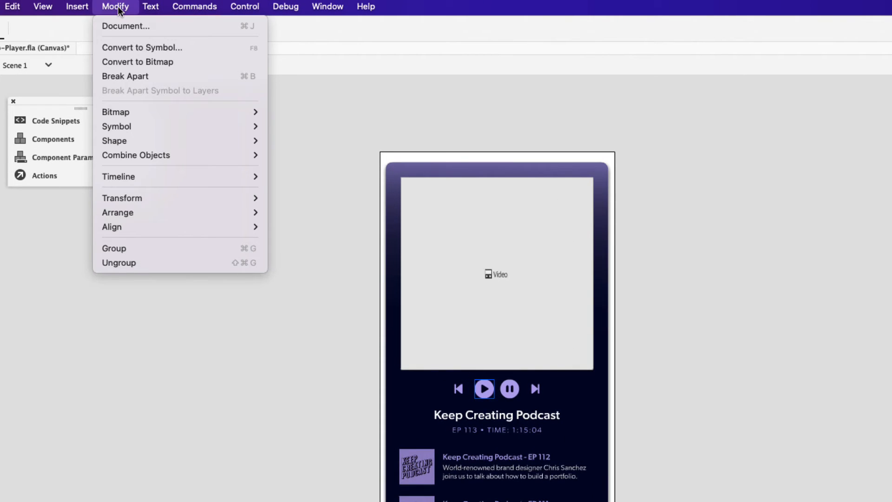
click(140, 47)
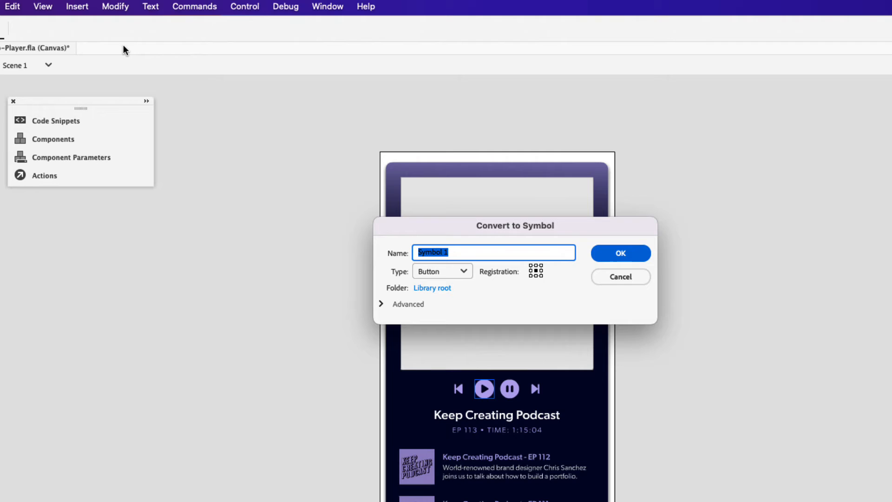
text(playBtn)
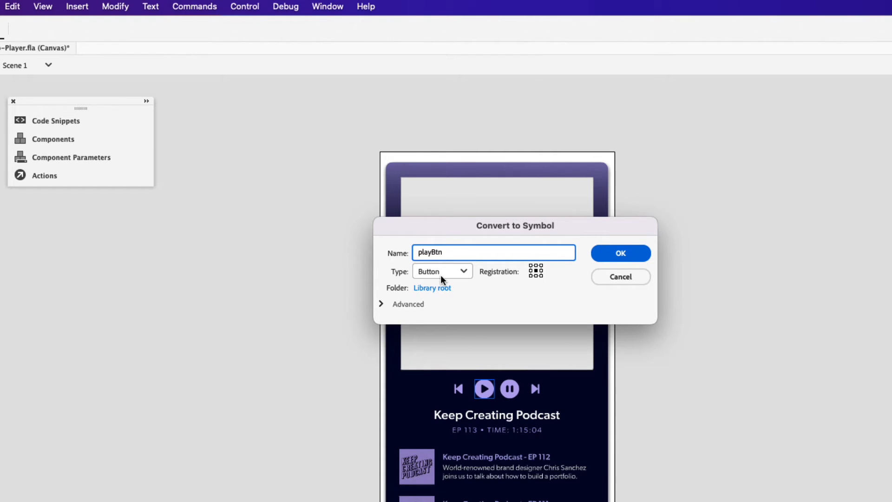
mouse_move(605, 261)
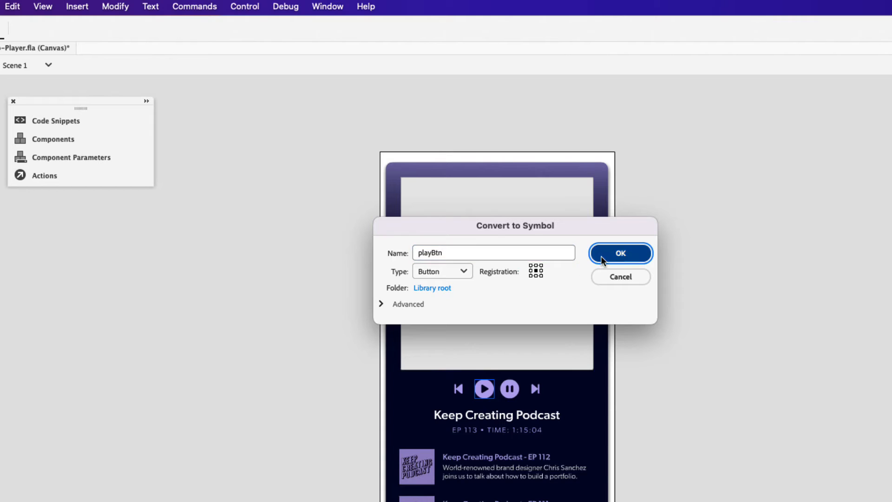
click(620, 253)
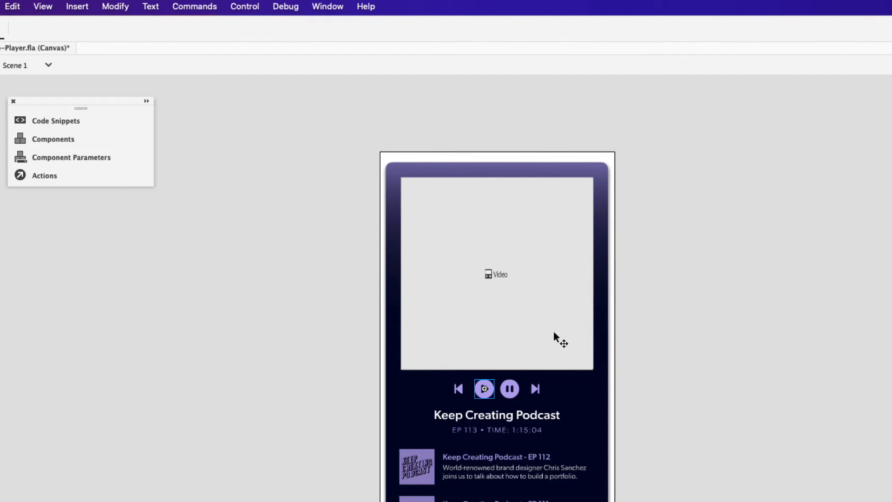
Convert the pause icon into a button symbol named pauseBtn.
click(509, 389)
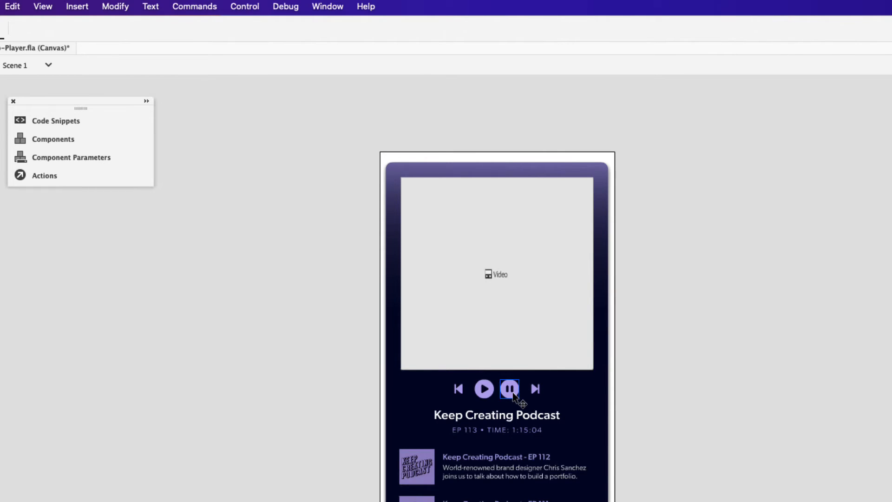
click(115, 6)
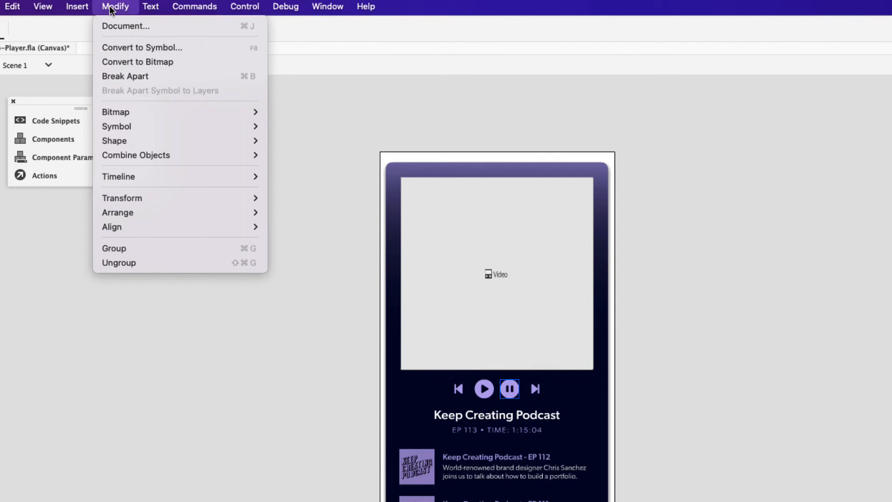
click(140, 47)
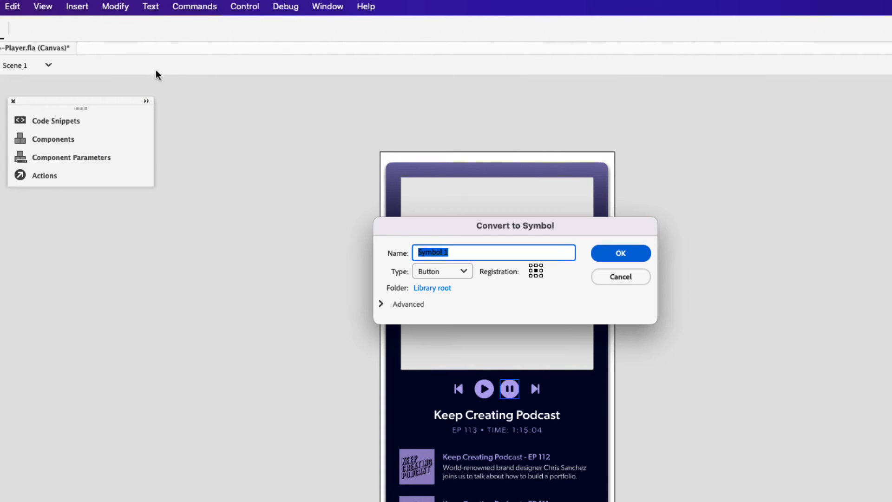
text(pause)
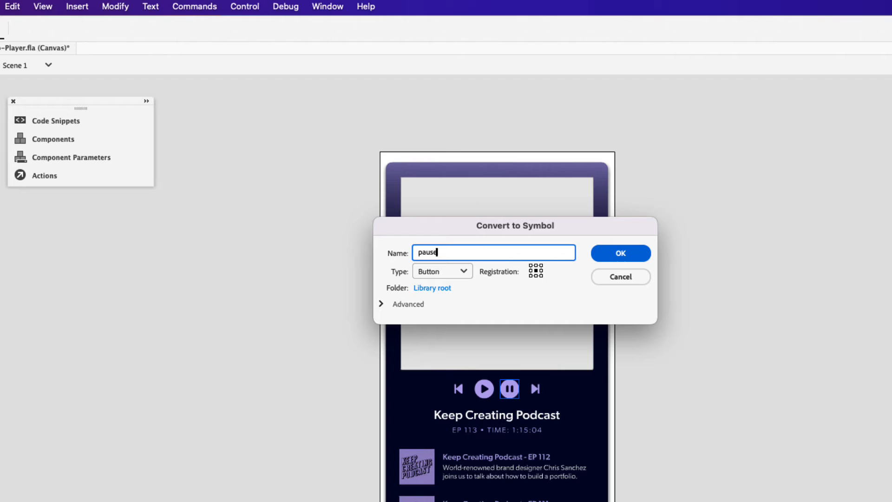
text(Btn)
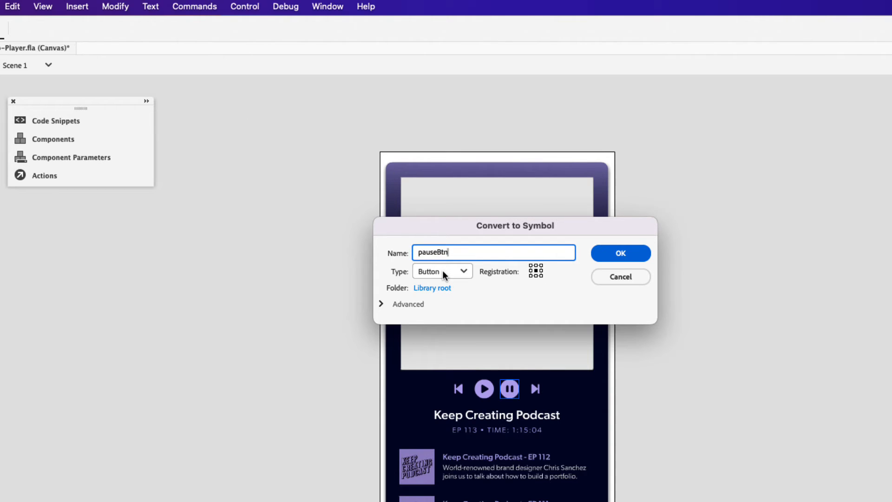
click(621, 253)
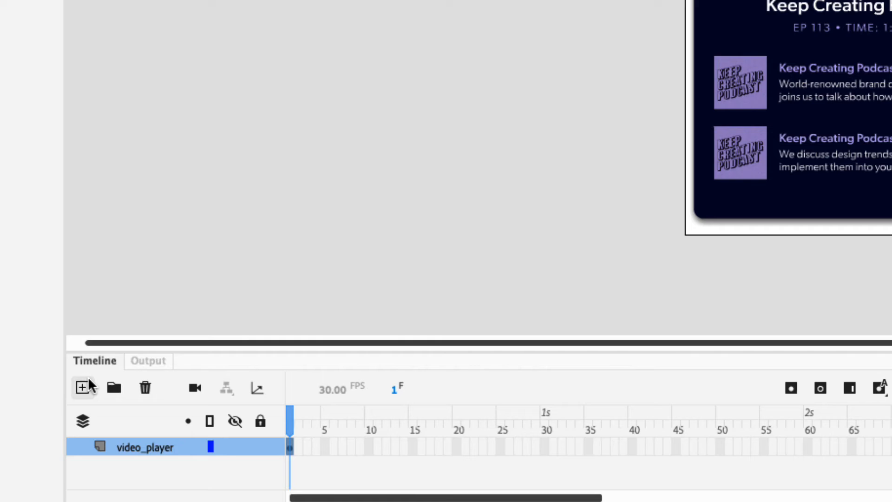
mouse_move(79, 389)
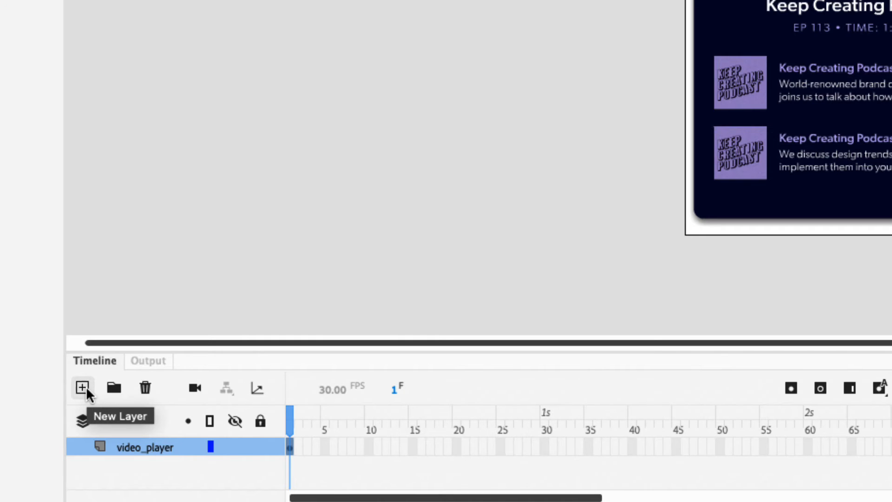
Add a timeline layer renamed Actions, then select the play button instance.
click(81, 388)
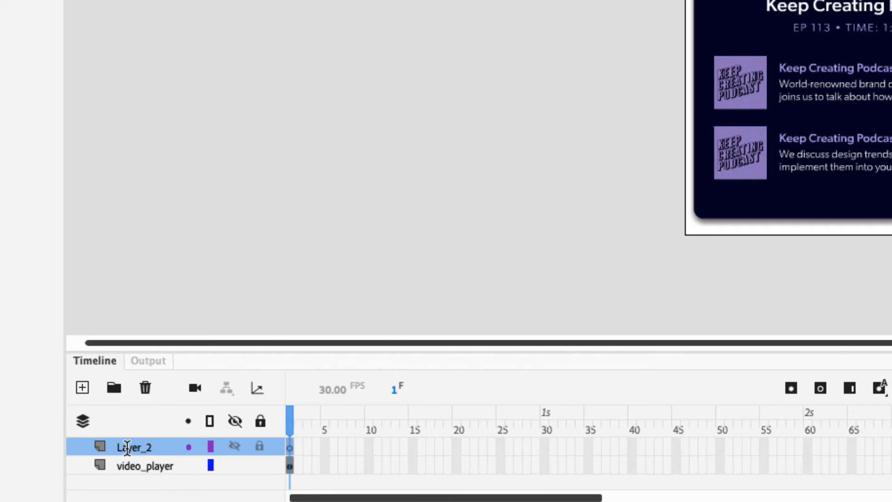
double_click(133, 447)
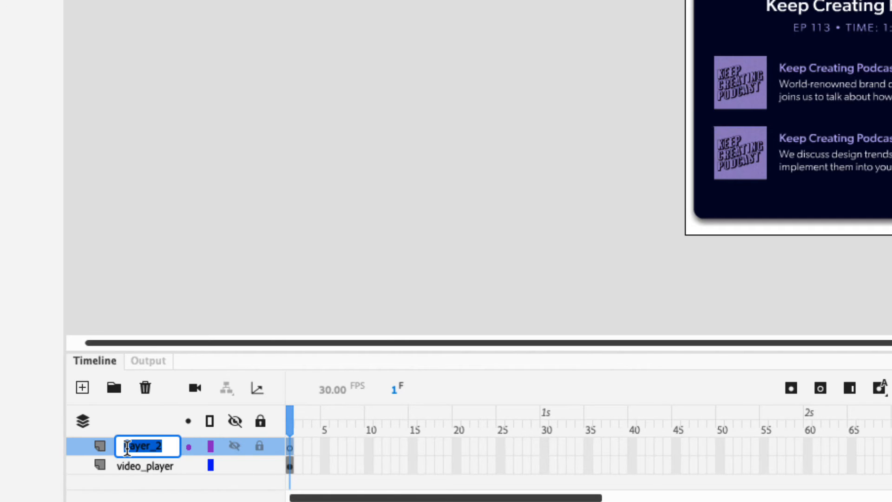
text(Actions)
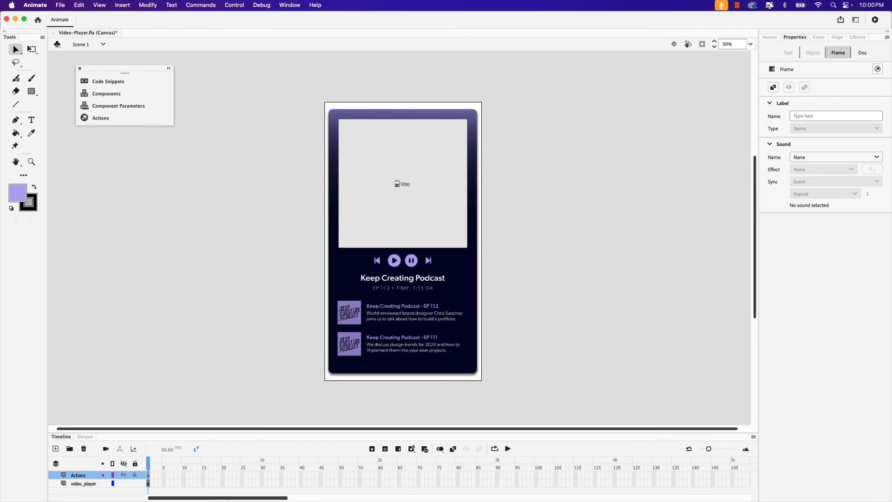
mouse_move(375, 266)
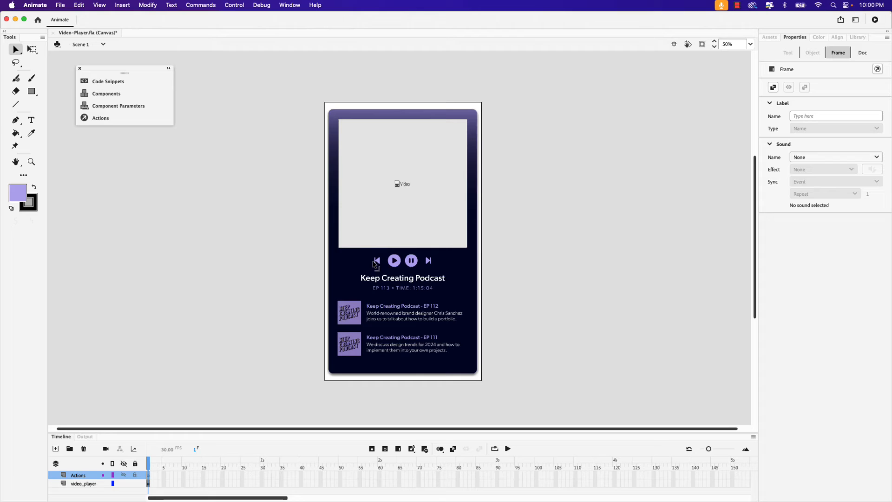
mouse_move(395, 268)
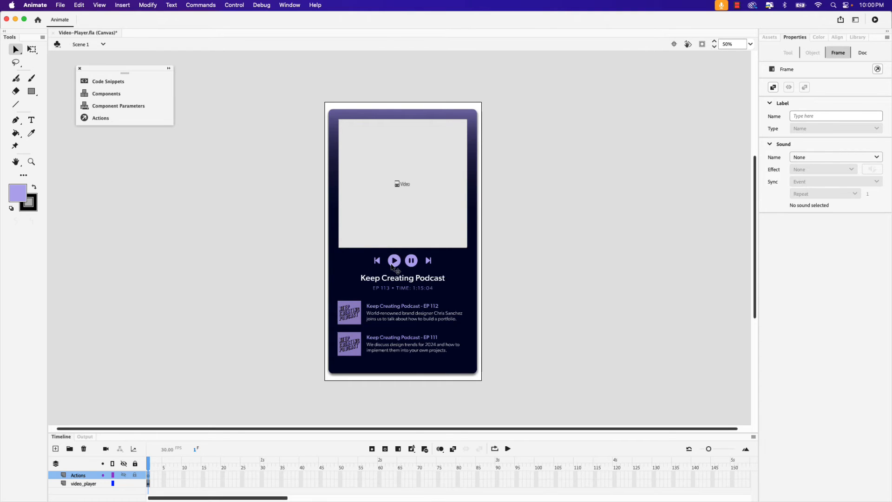
click(394, 260)
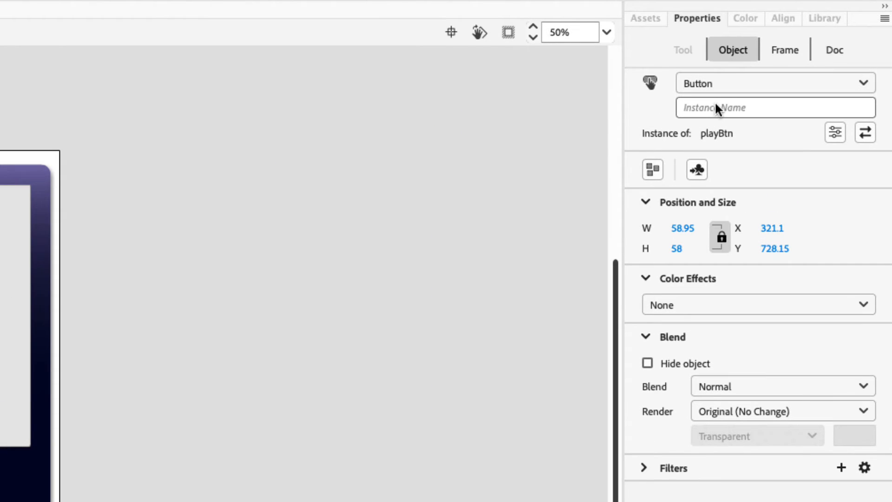
Enter instance name playBtn for the play button and begin typing 'pause' for the pause button.
click(776, 107)
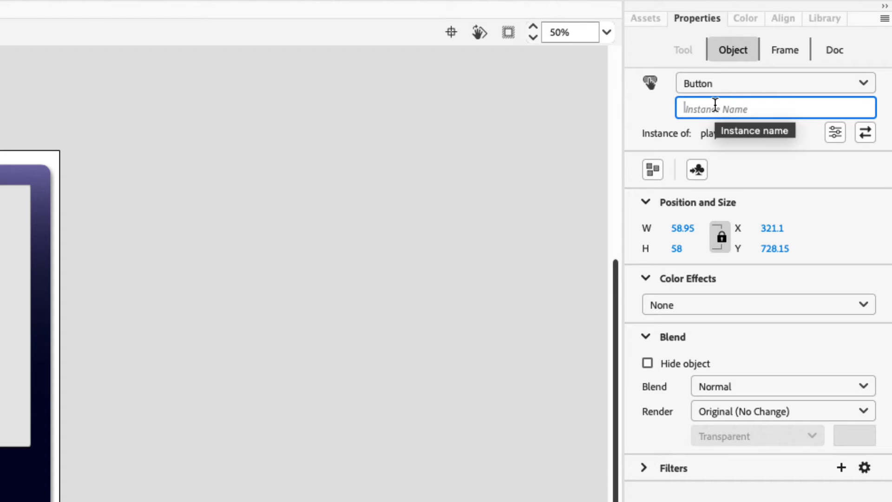
text(p)
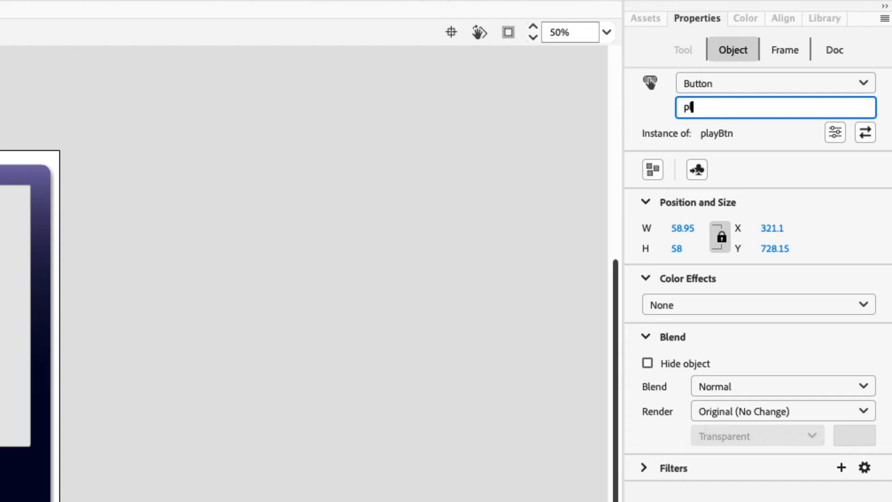
text(layBtn)
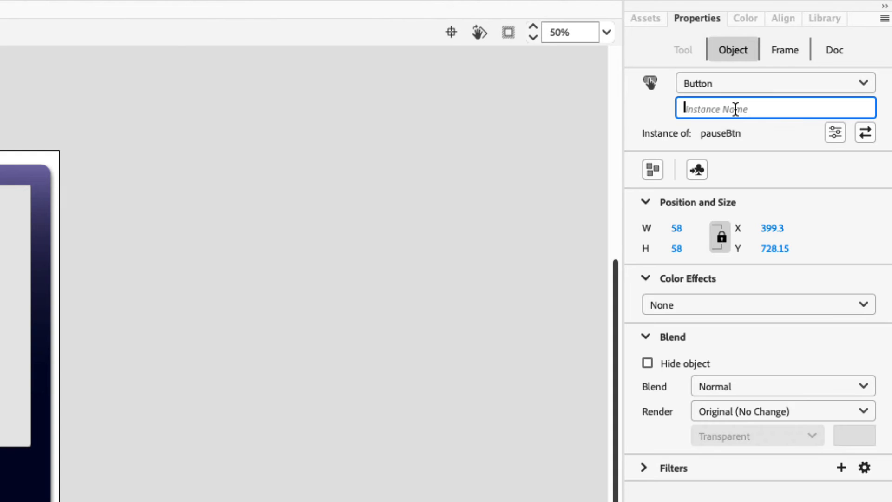
text(pause)
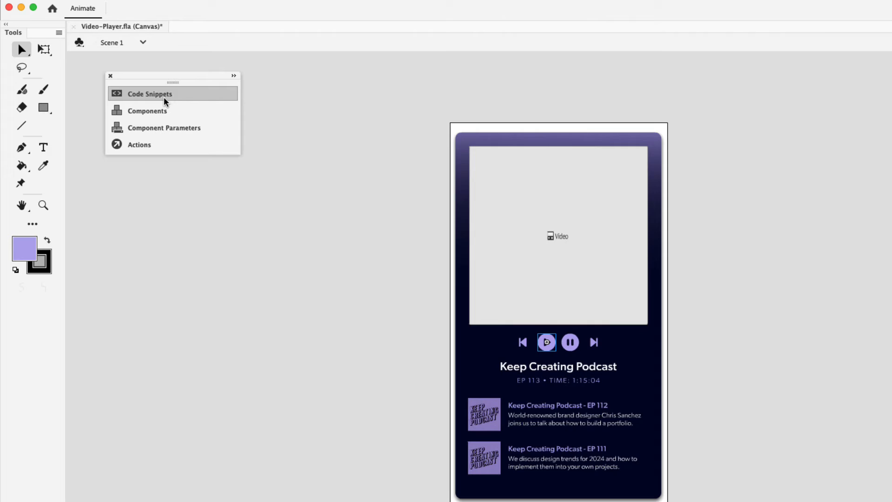
Open Code Snippets and expand HTML5 Canvas > Event Handlers to show Mouse Click Event.
click(151, 94)
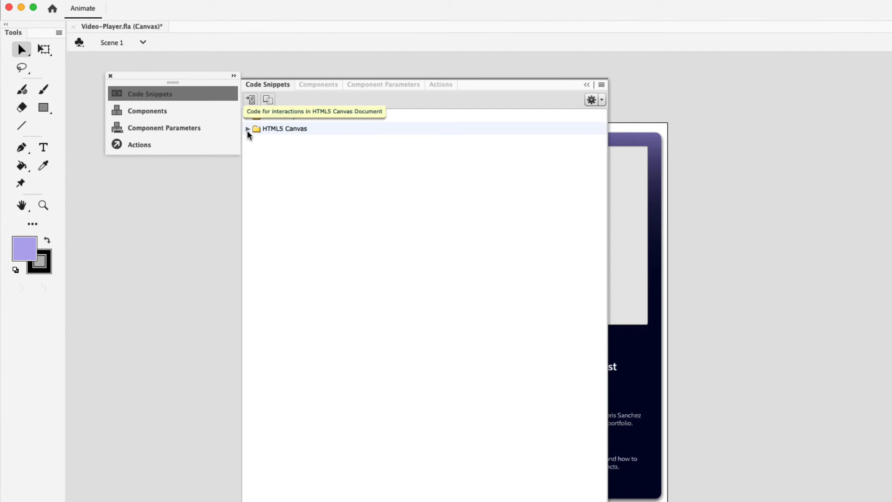
click(248, 128)
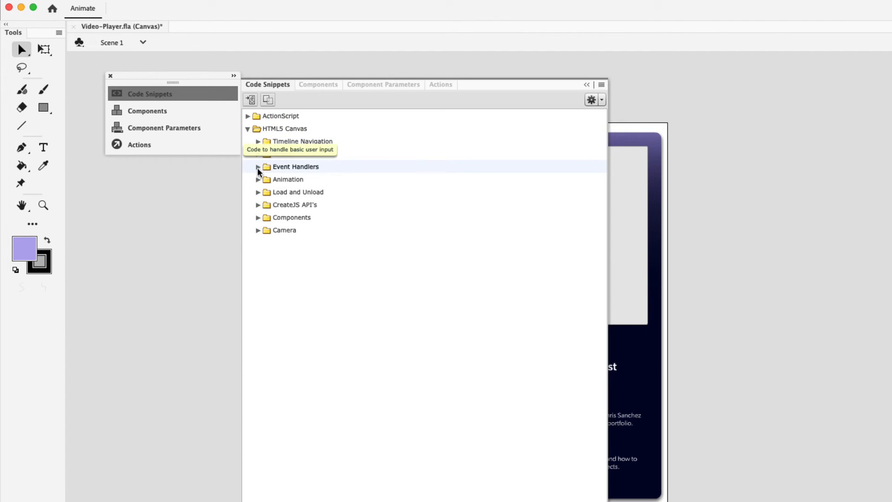
click(258, 167)
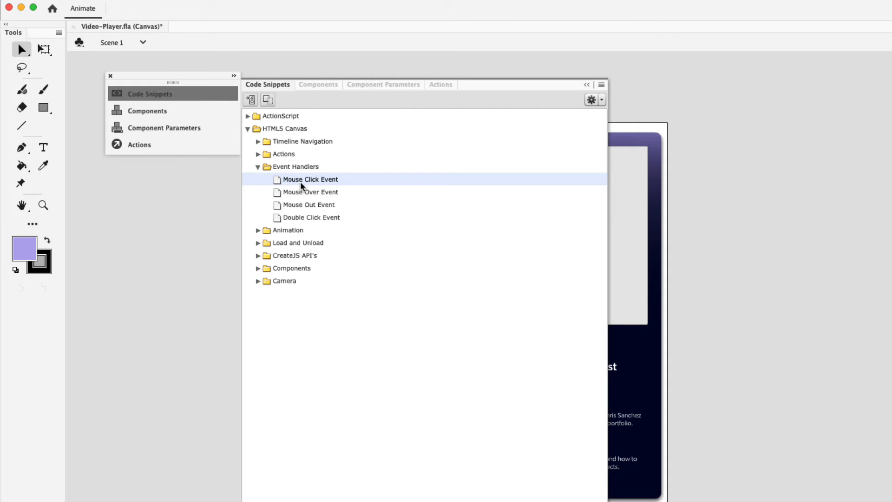
mouse_move(251, 112)
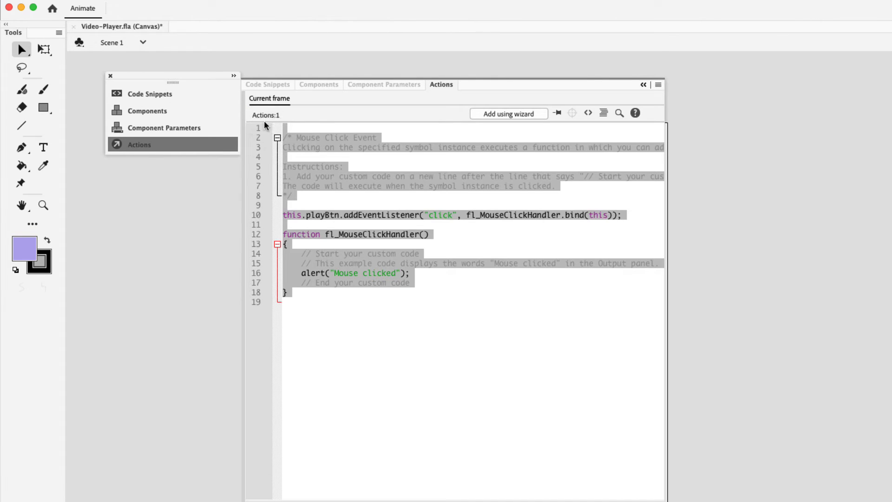
mouse_move(434, 106)
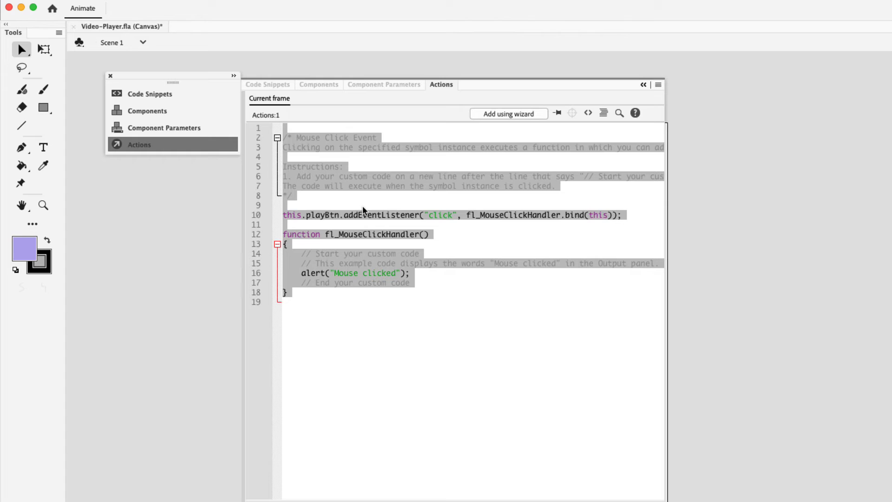
mouse_move(352, 197)
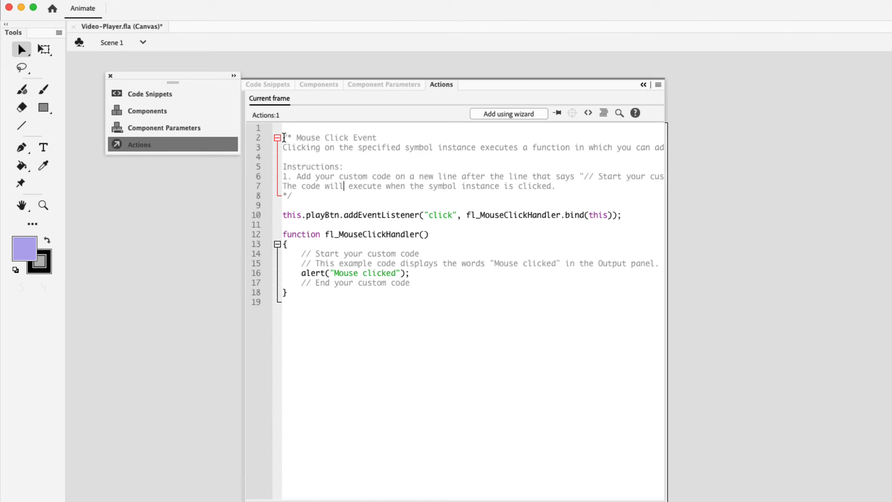
Select the comment block in the playBtn click handler code for deletion.
drag(283, 137, 333, 195)
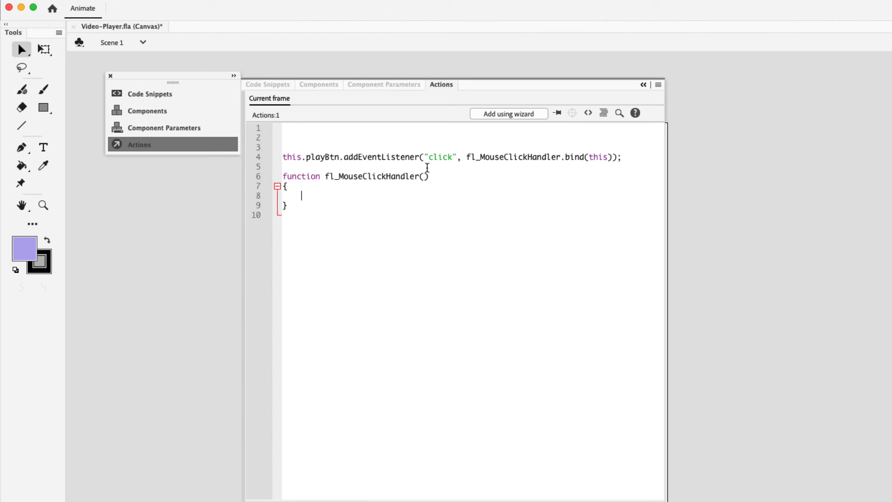
mouse_move(378, 176)
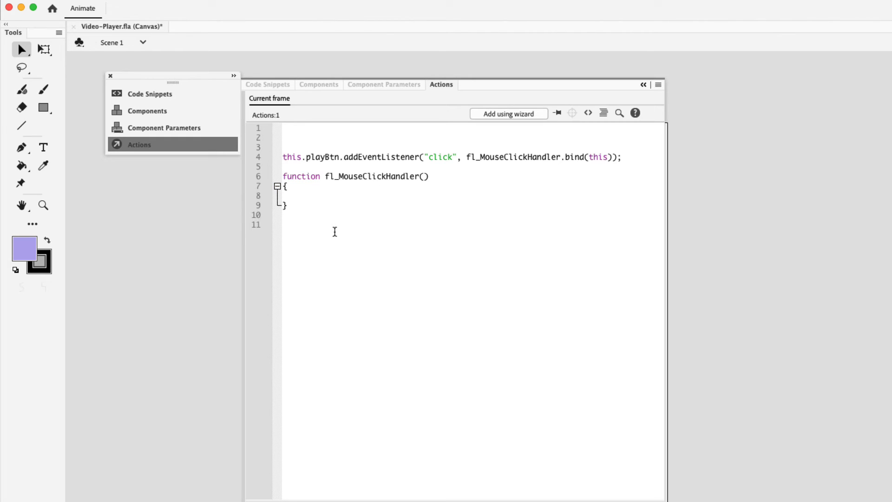
mouse_move(311, 231)
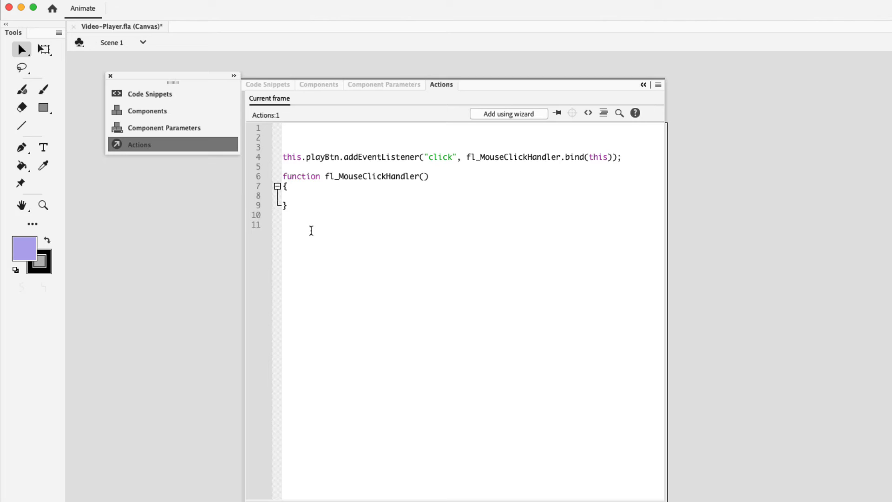
mouse_move(175, 164)
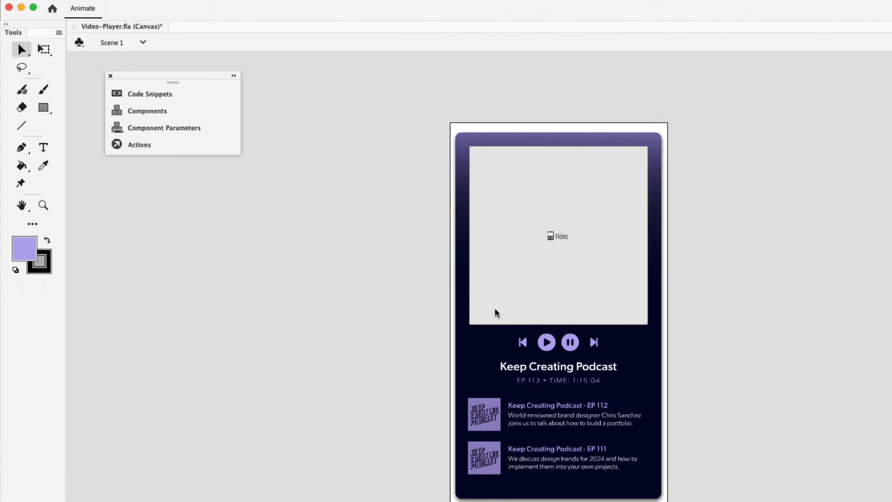
Select the pause button and add a Mouse Click Event handler from Code Snippets.
click(570, 342)
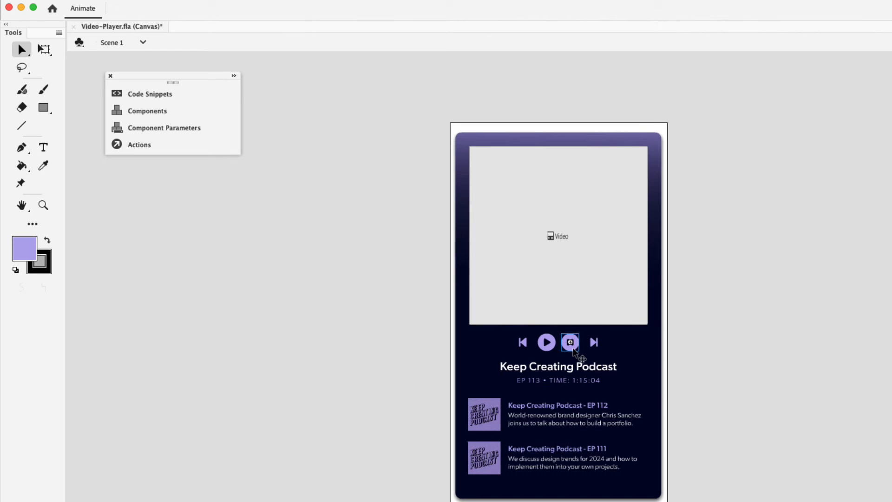
click(150, 94)
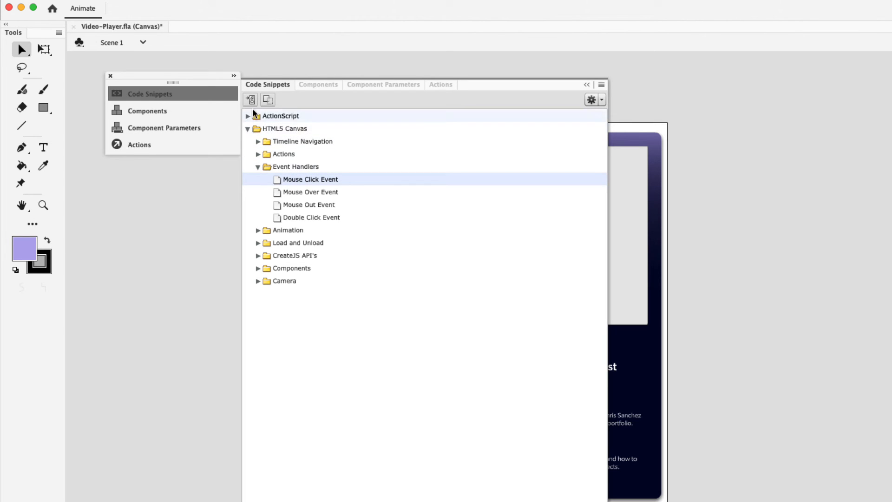
click(140, 144)
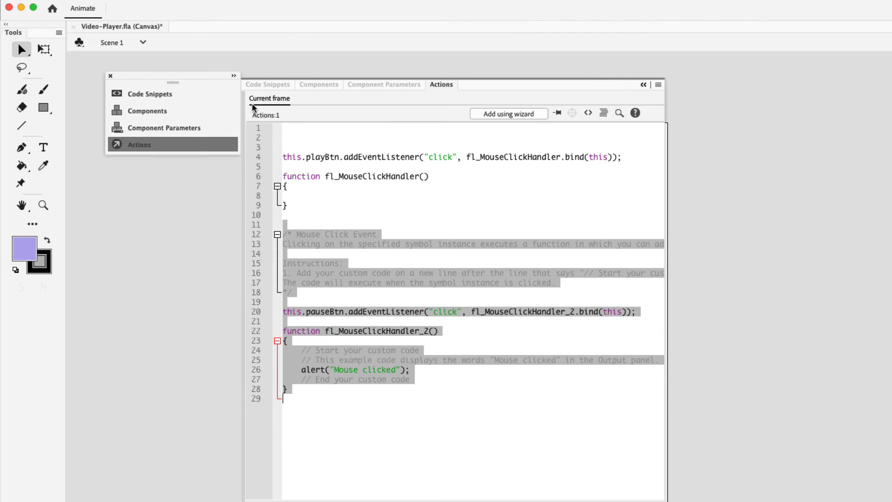
mouse_move(254, 108)
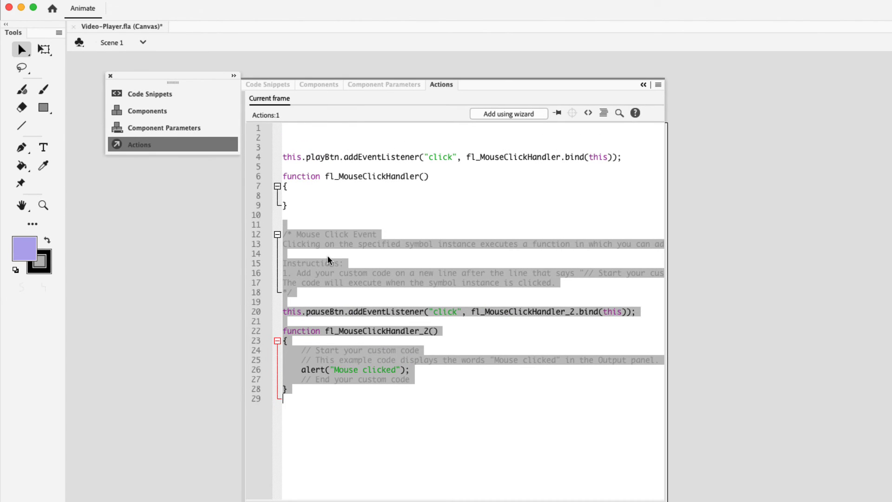
mouse_move(319, 250)
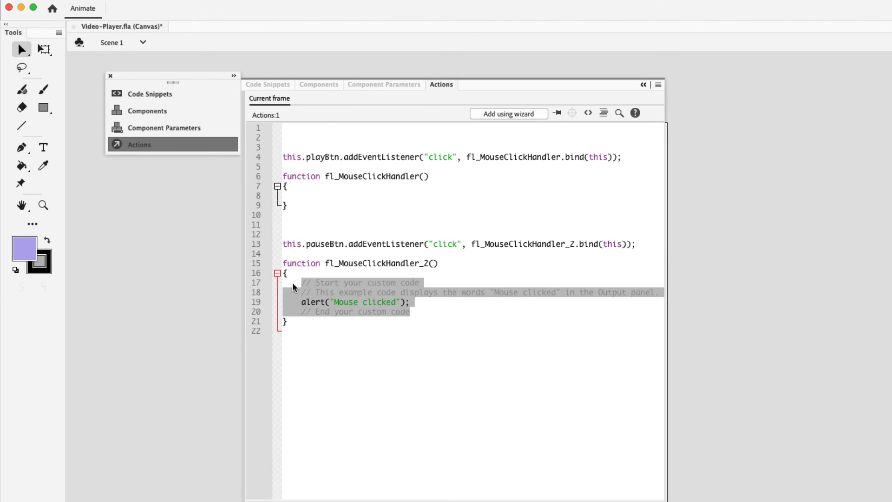
Close the Actions panel to return to the podcast player stage.
click(410, 313)
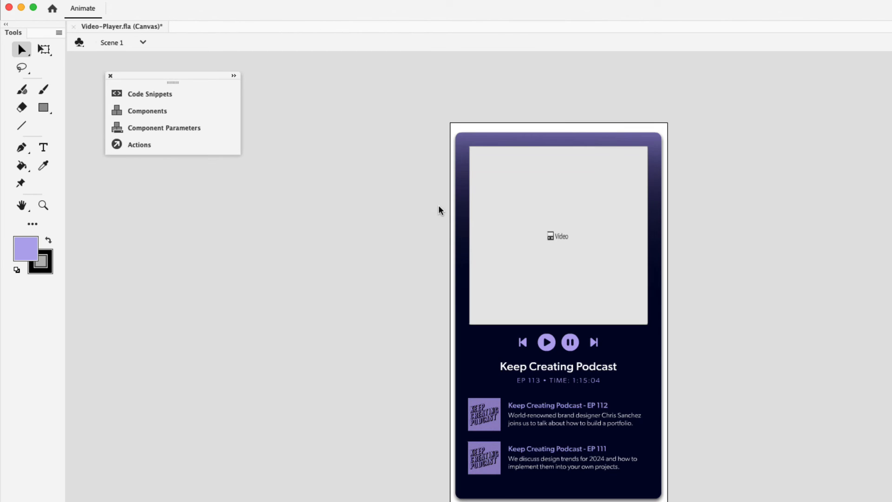
Name the video component instance podcastVideo and open Code Snippets.
click(558, 236)
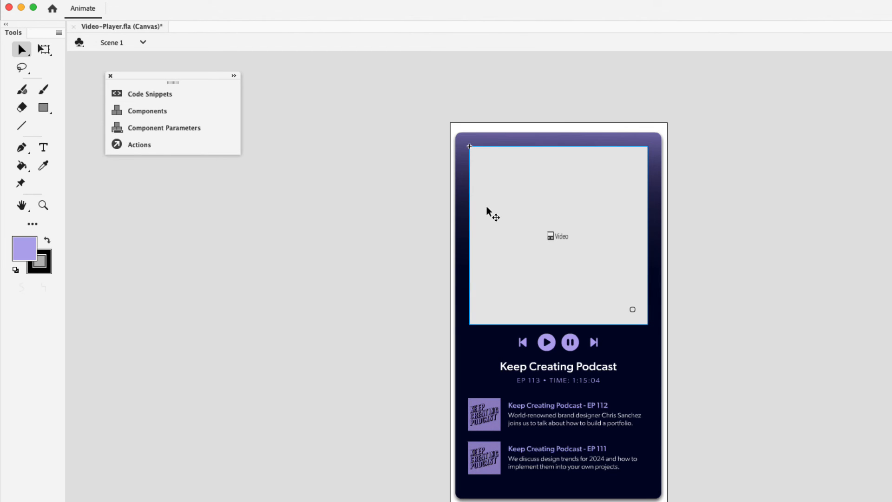
mouse_move(550, 378)
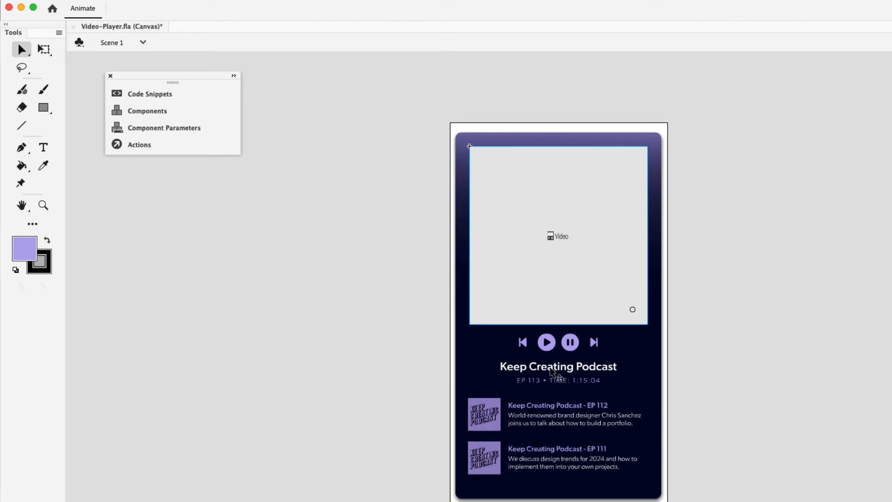
mouse_move(544, 224)
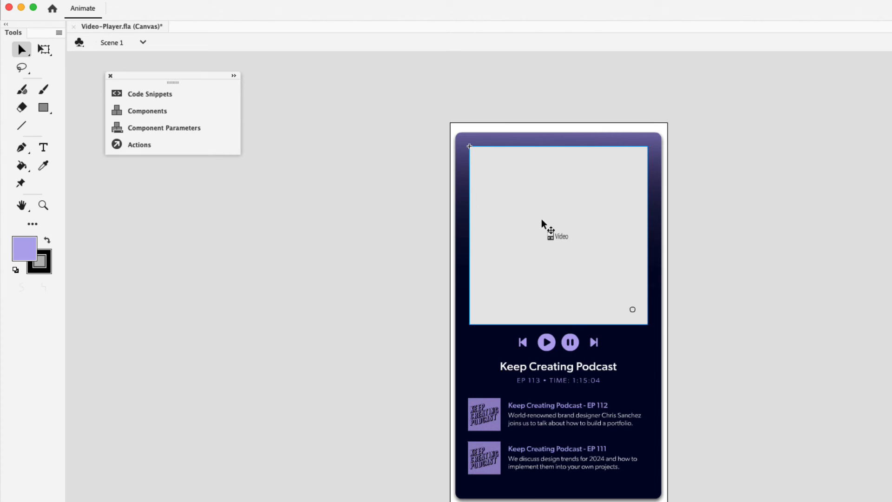
mouse_move(576, 255)
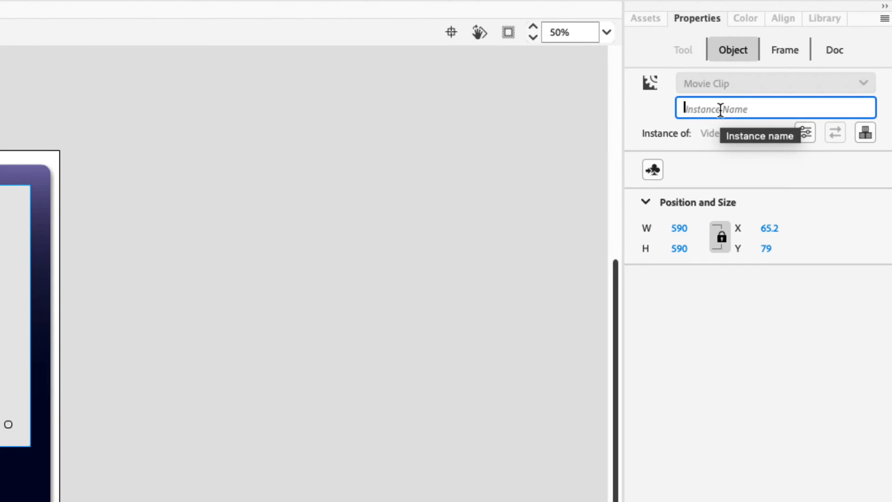
text(podcast)
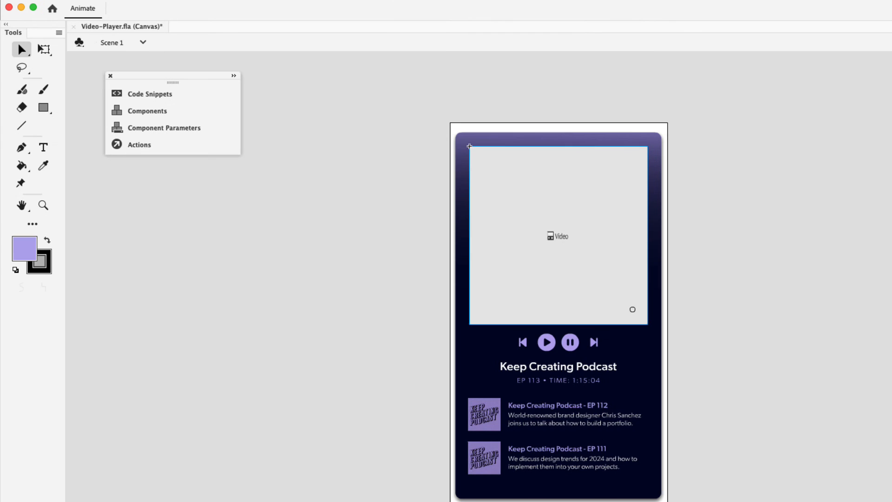
mouse_move(597, 221)
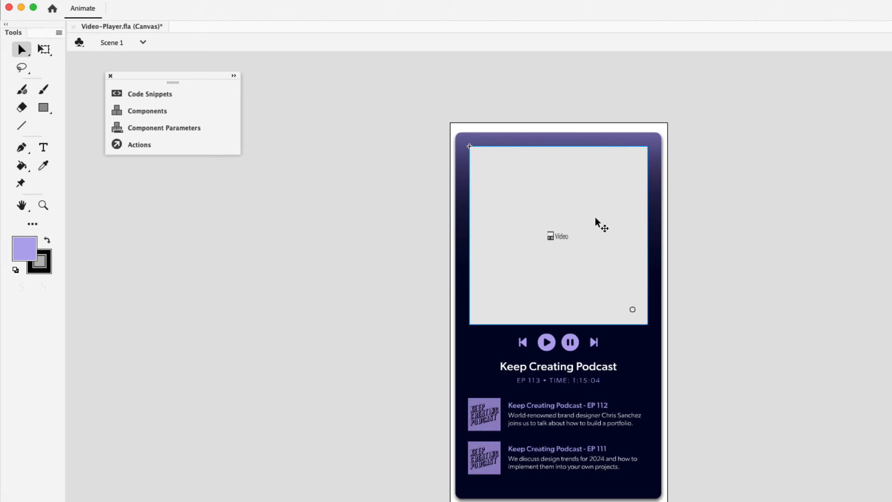
click(149, 94)
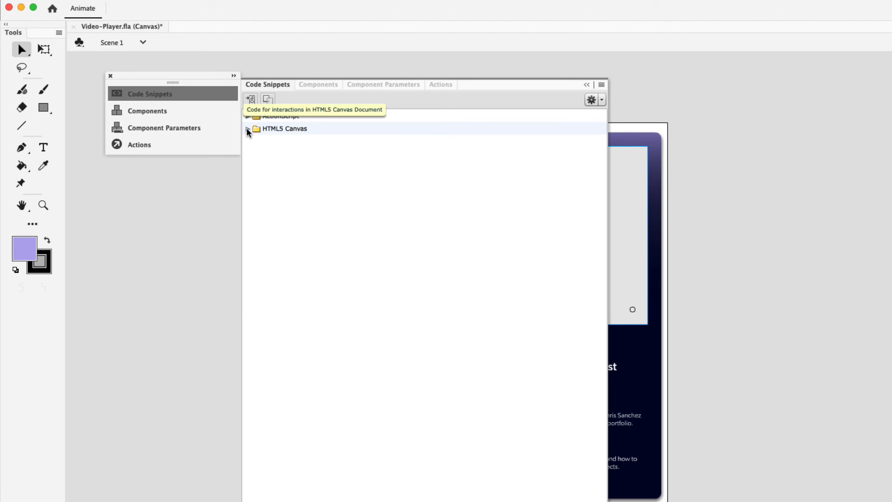
Expand HTML5 Canvas and add the Play a Video snippet to the current frame.
click(248, 129)
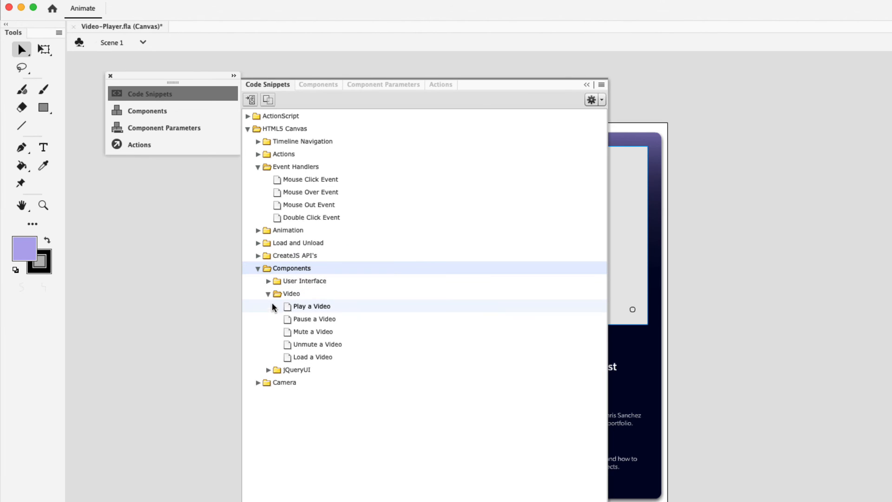
click(311, 306)
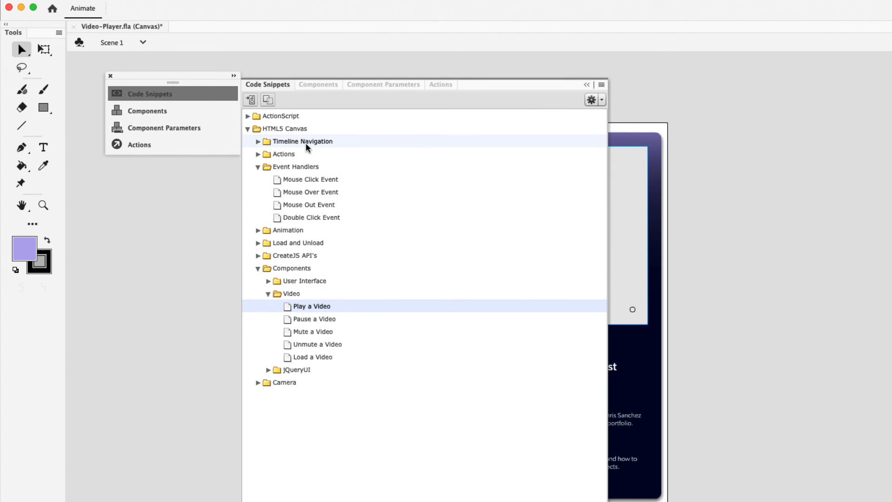
mouse_move(252, 100)
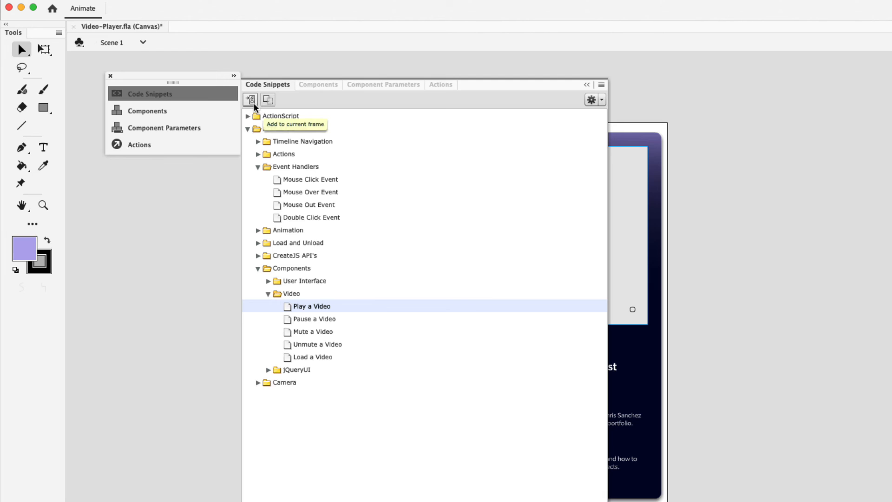
click(252, 99)
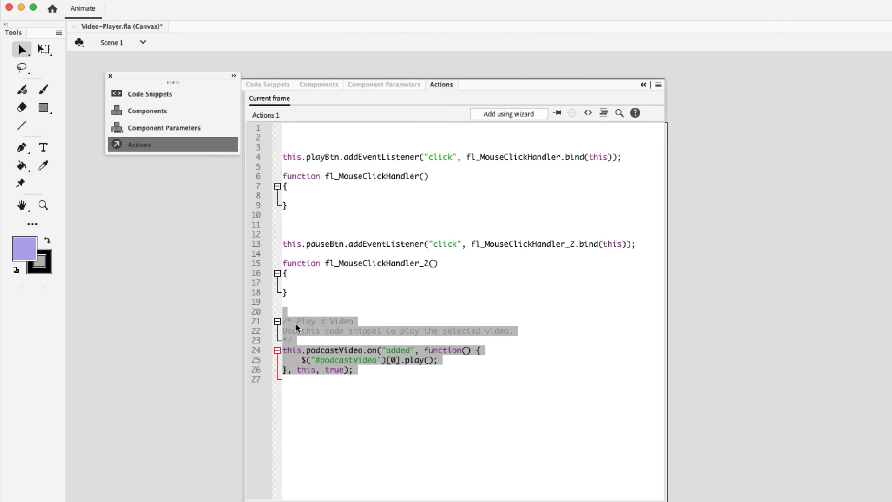
Make the click handlers play and pause podcastVideo, then test the player in Chrome.
click(291, 332)
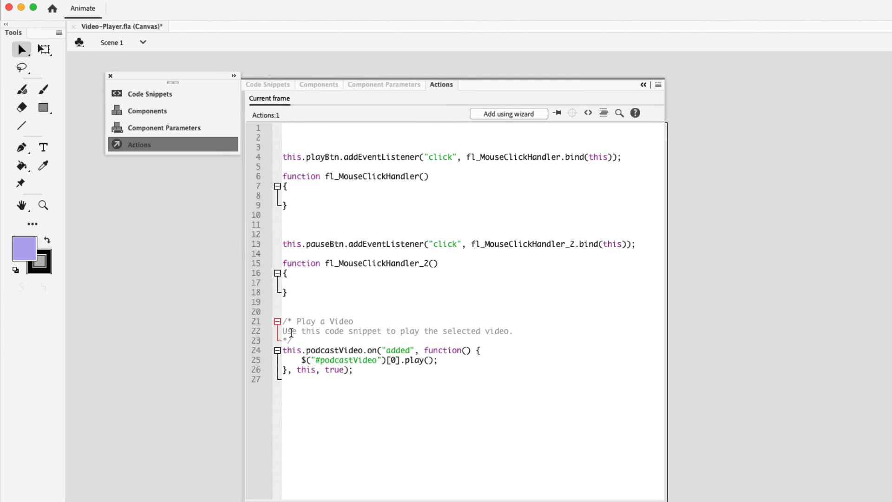
drag(284, 320, 290, 341)
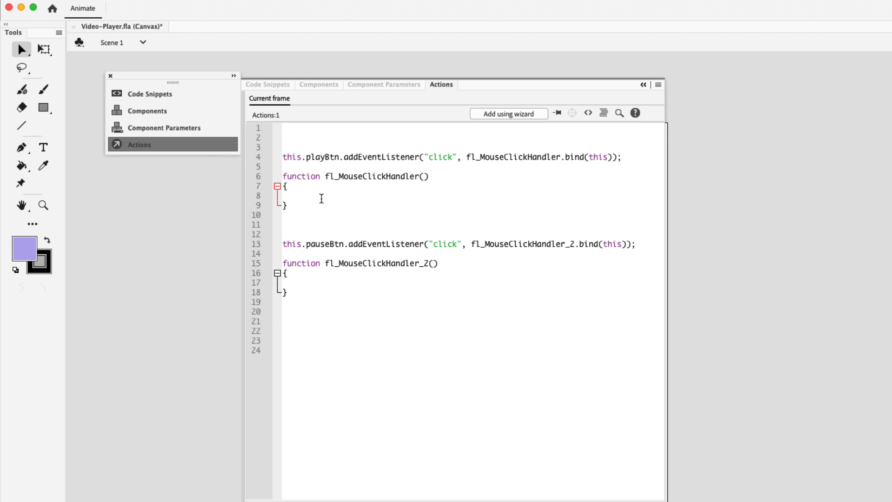
key(cmd+v)
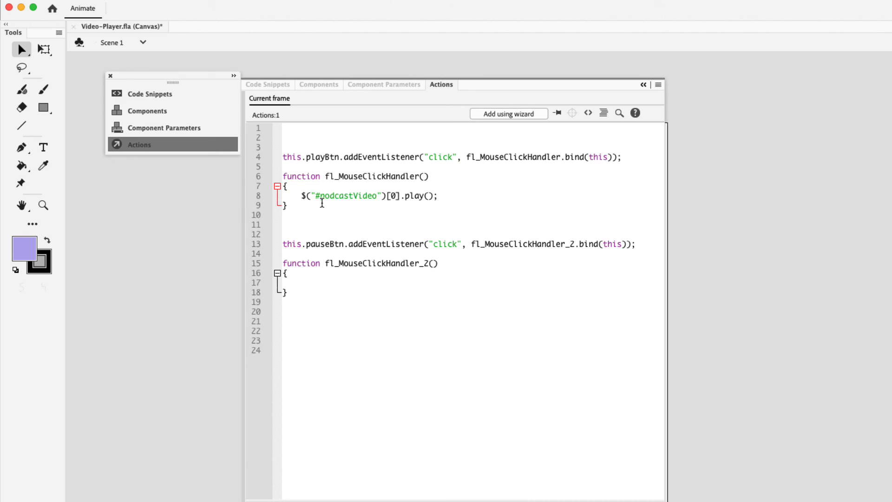
click(439, 195)
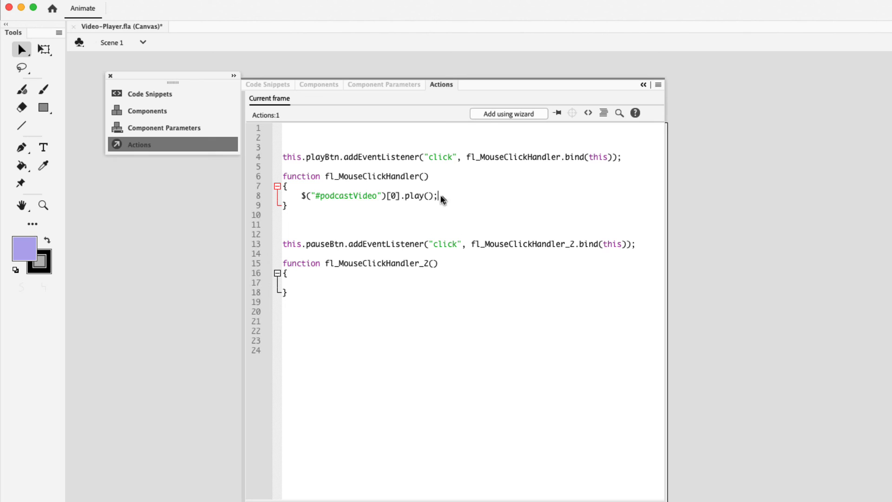
triple_click(369, 195)
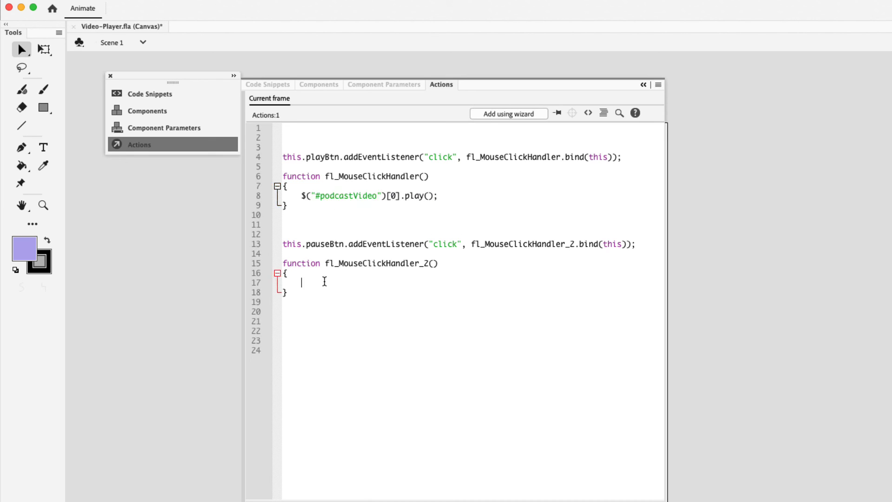
text($("#podcastVideo")[0].play();)
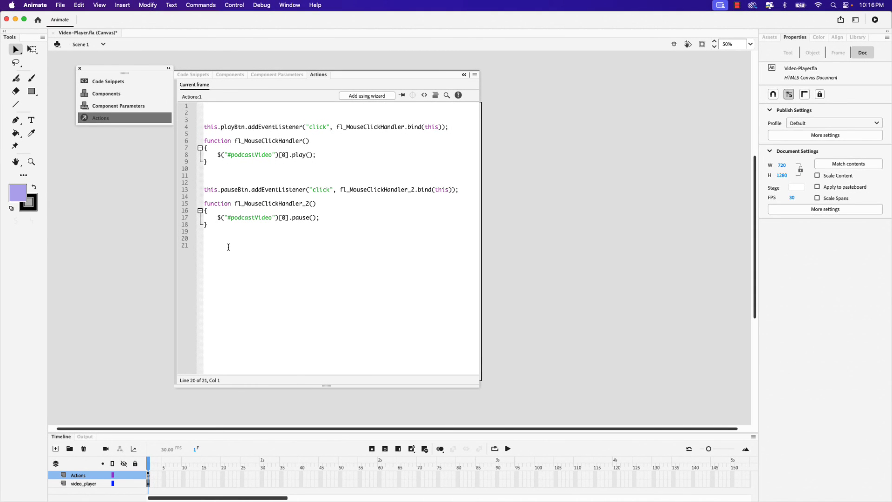
click(234, 6)
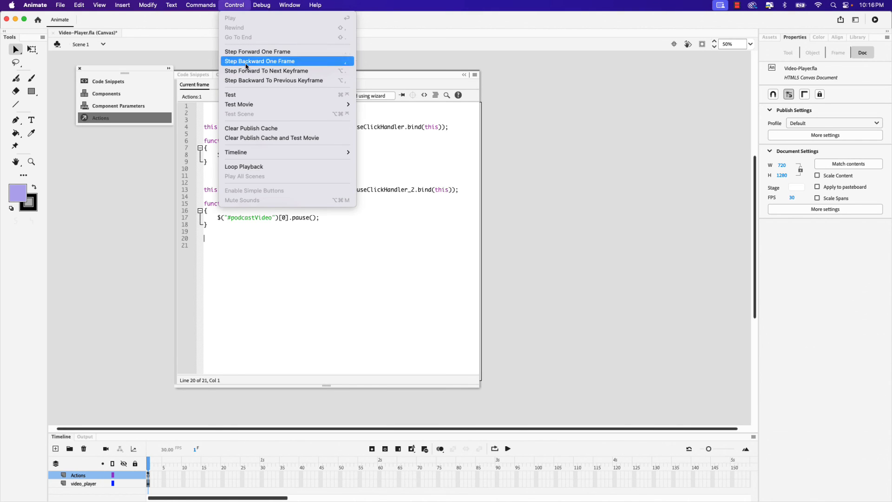
click(239, 104)
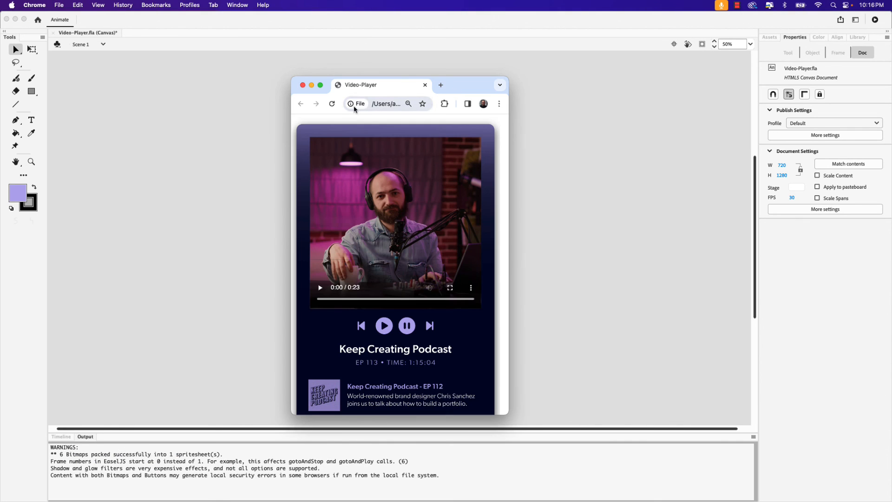